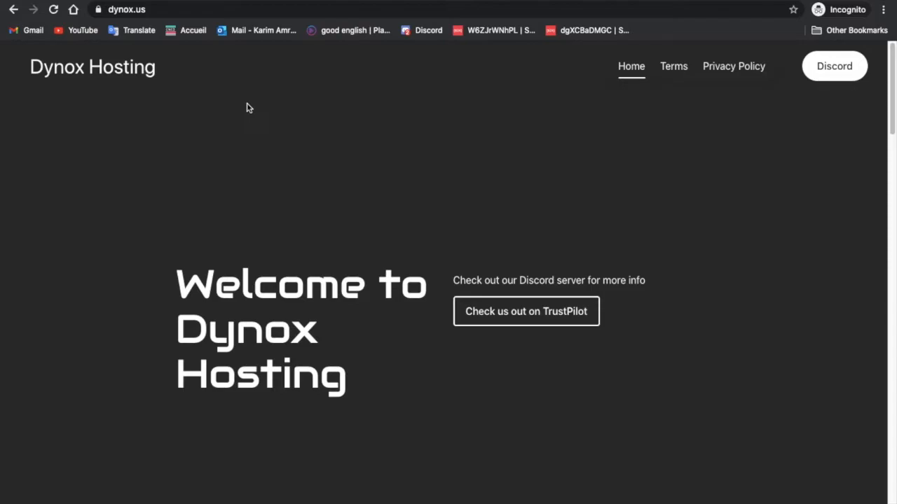
pyautogui.moveTo(296, 216)
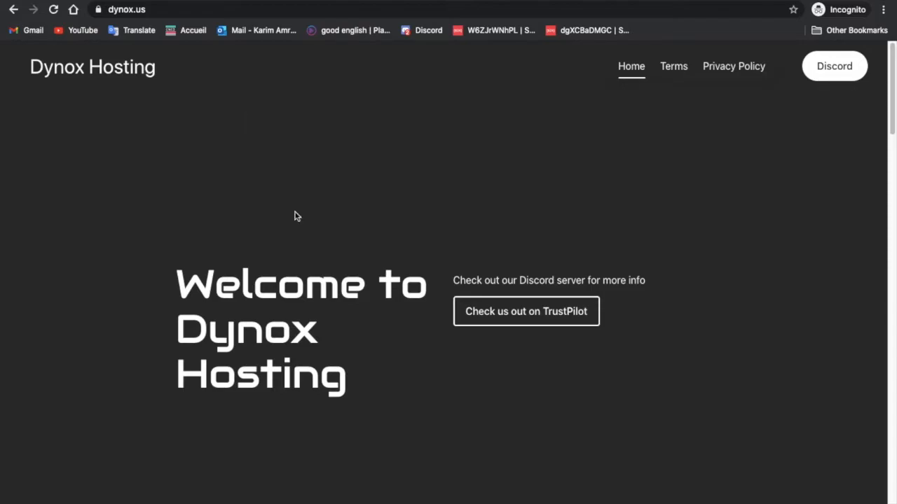
# Browse the Dynox plans, highlight the paid plan's specs, and open the Dynox Discord server
pyautogui.scroll(-3)
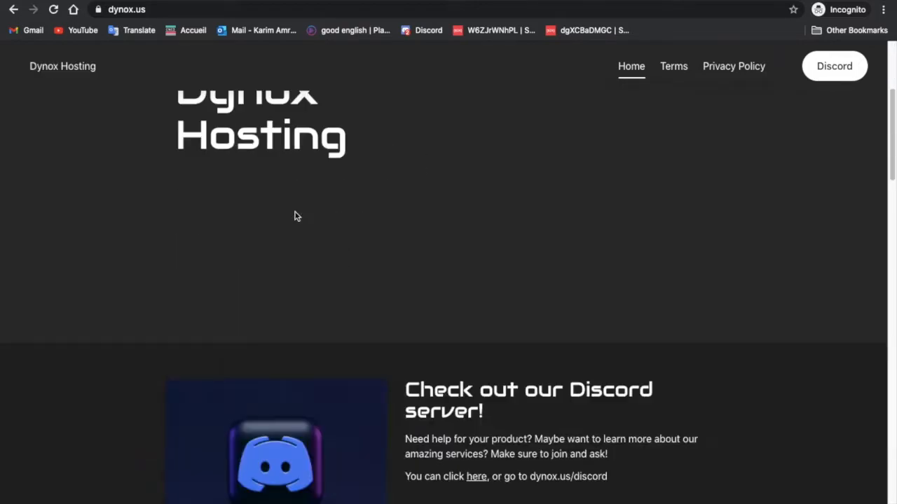
pyautogui.scroll(-3)
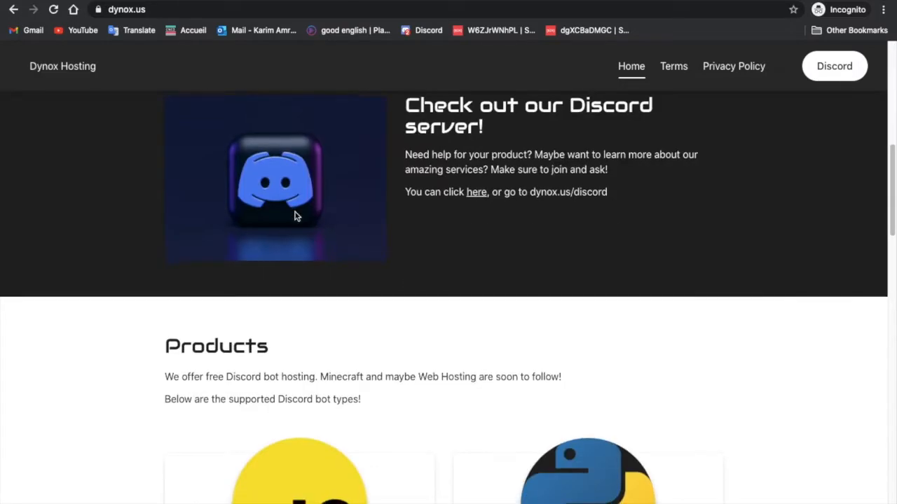
pyautogui.scroll(-3)
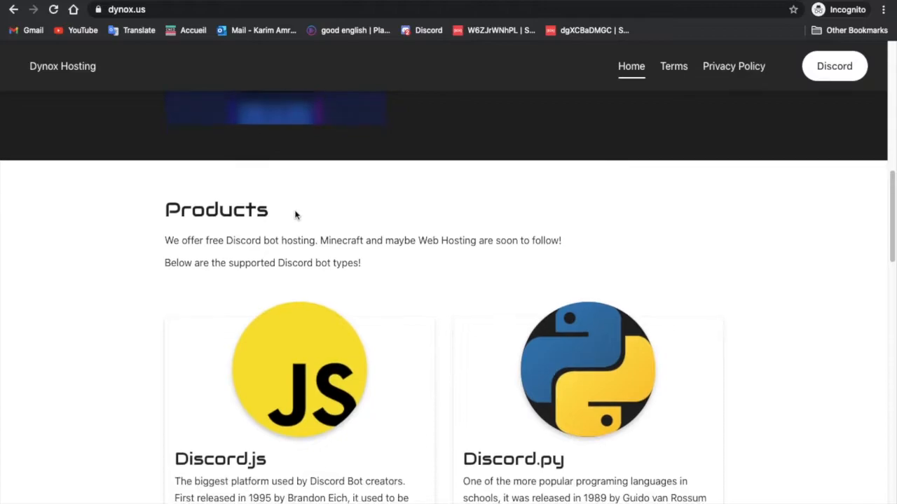
pyautogui.scroll(-3)
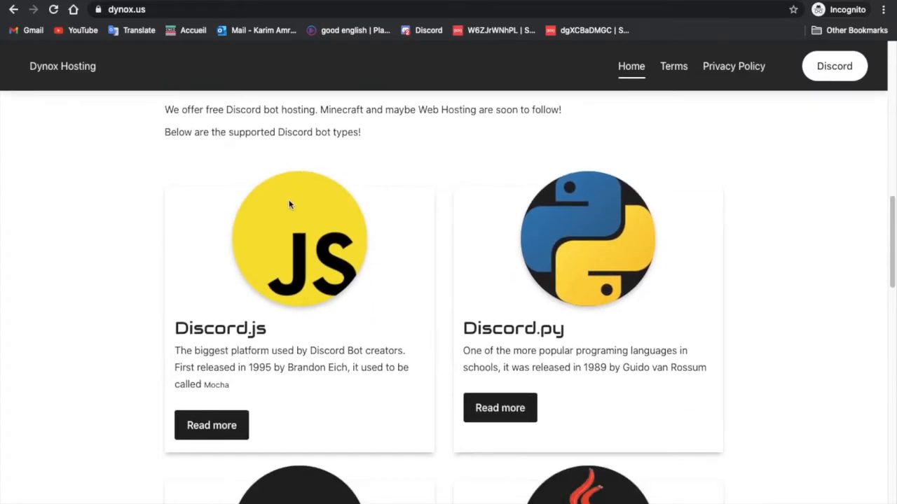
pyautogui.moveTo(596, 351)
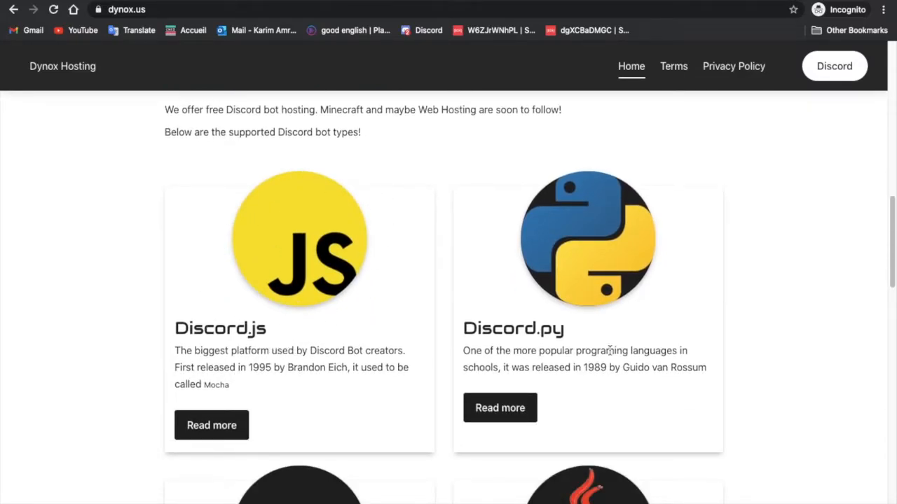
pyautogui.scroll(-3)
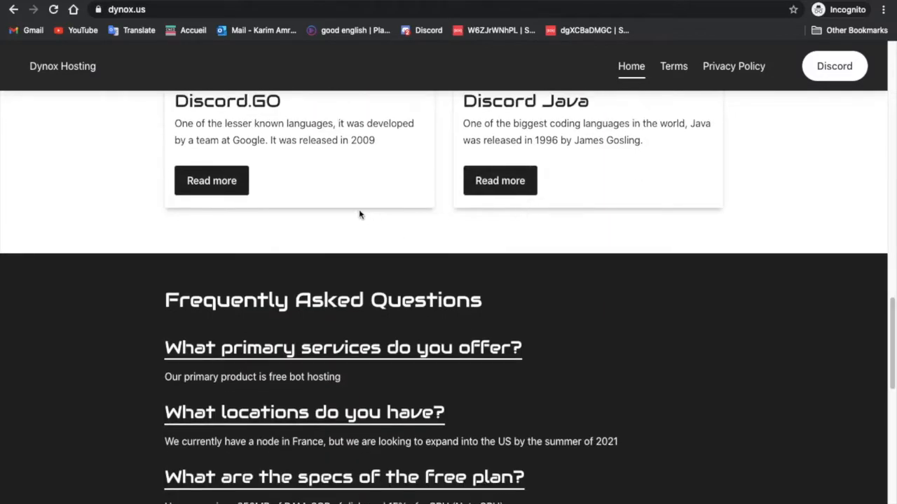
pyautogui.scroll(-3)
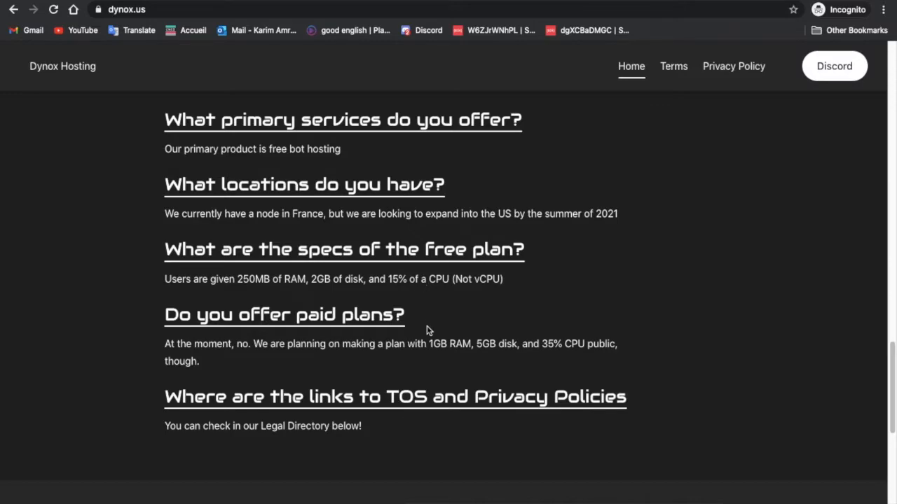
pyautogui.moveTo(236, 367)
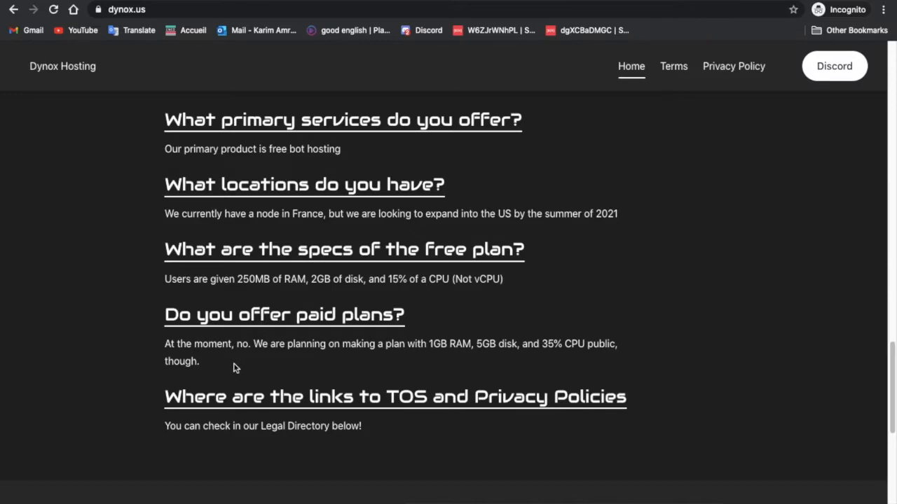
pyautogui.moveTo(405, 343); pyautogui.dragTo(536, 343)
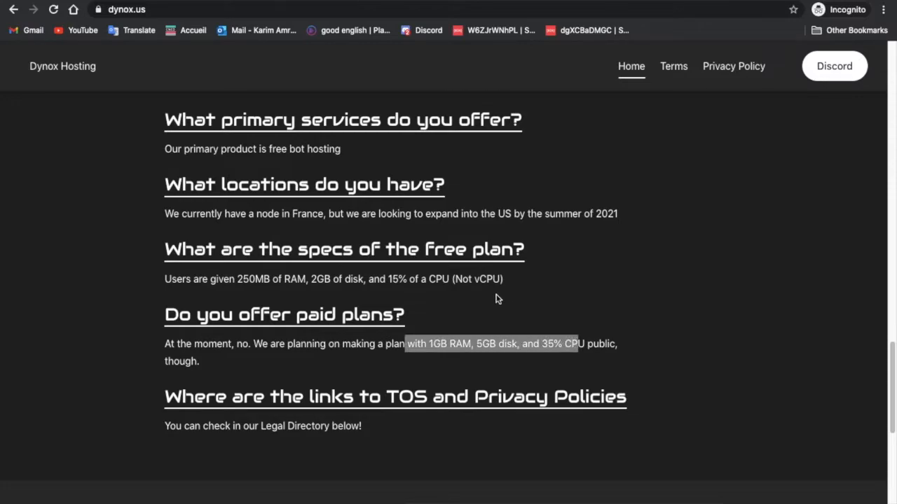
pyautogui.scroll(3)
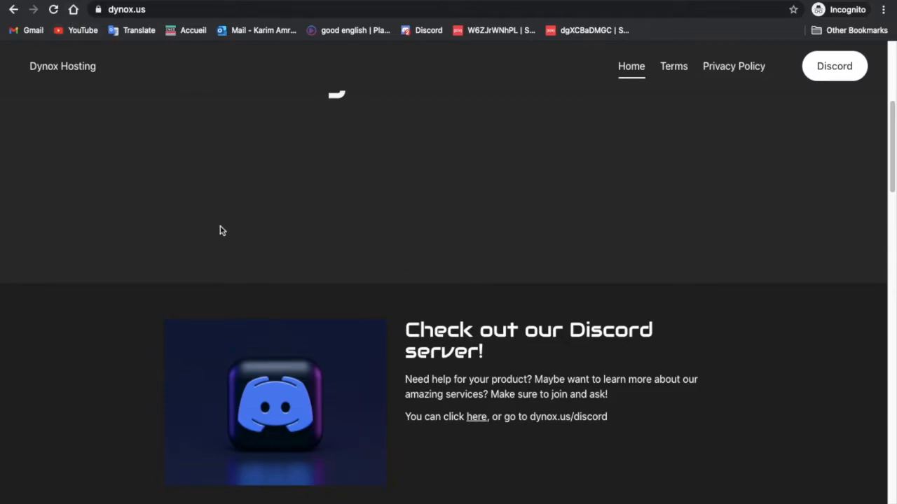
pyautogui.click(476, 417)
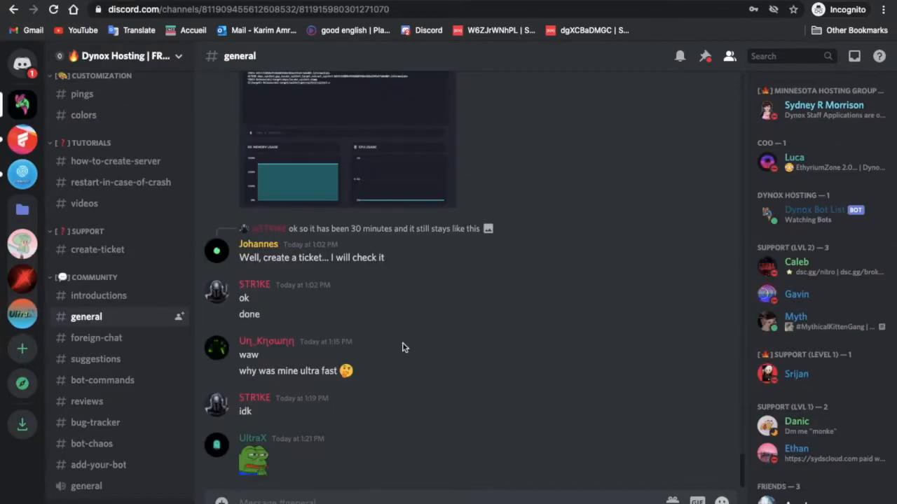
pyautogui.moveTo(288, 49)
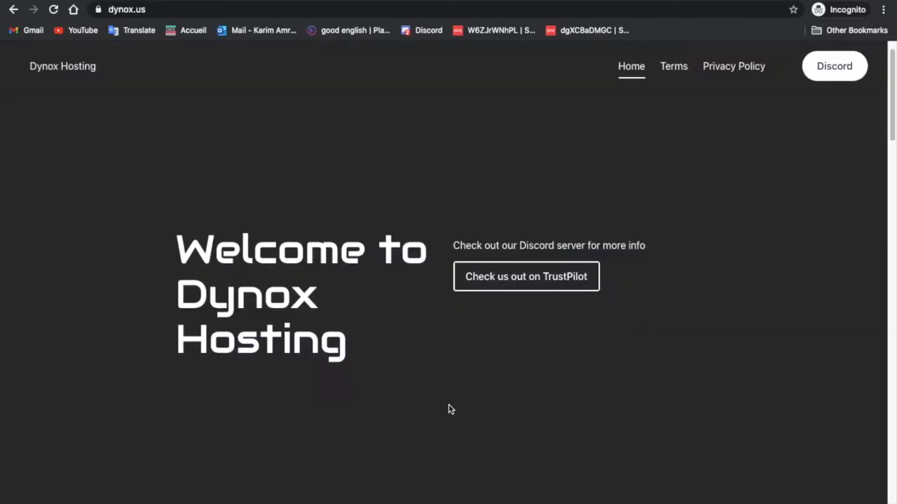
pyautogui.moveTo(761, 255)
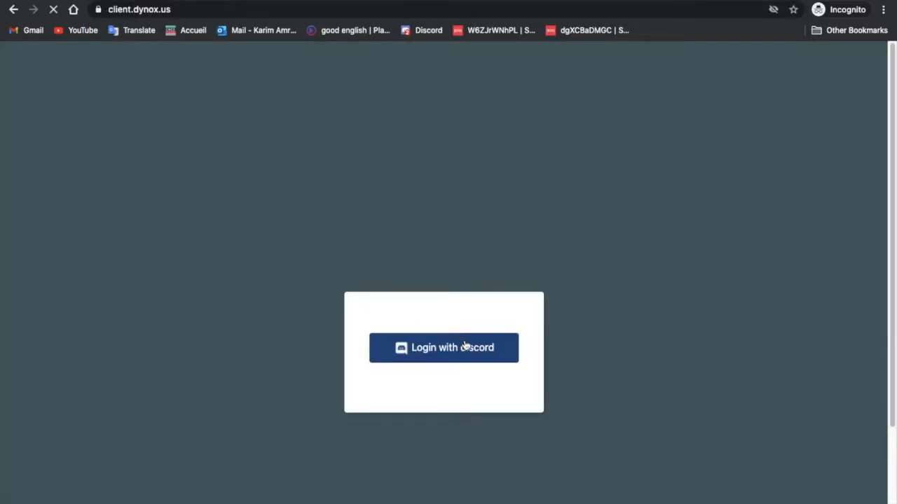
pyautogui.click(444, 348)
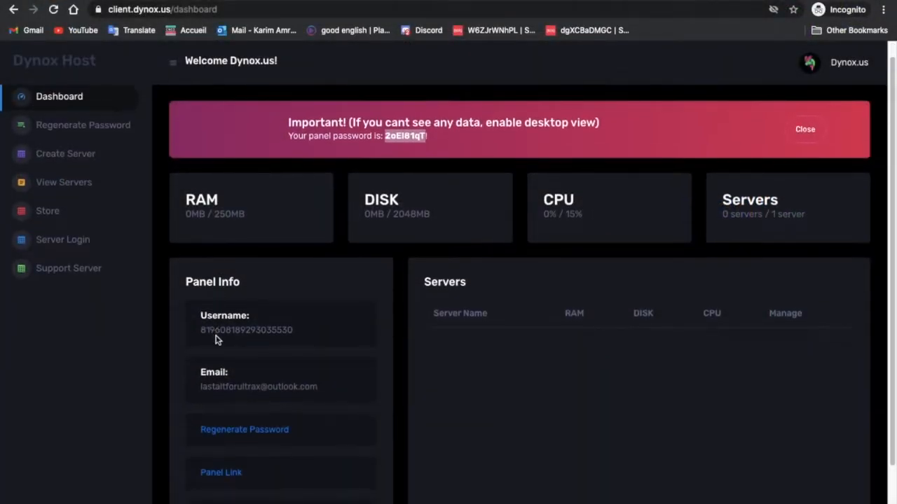
pyautogui.doubleClick(246, 330)
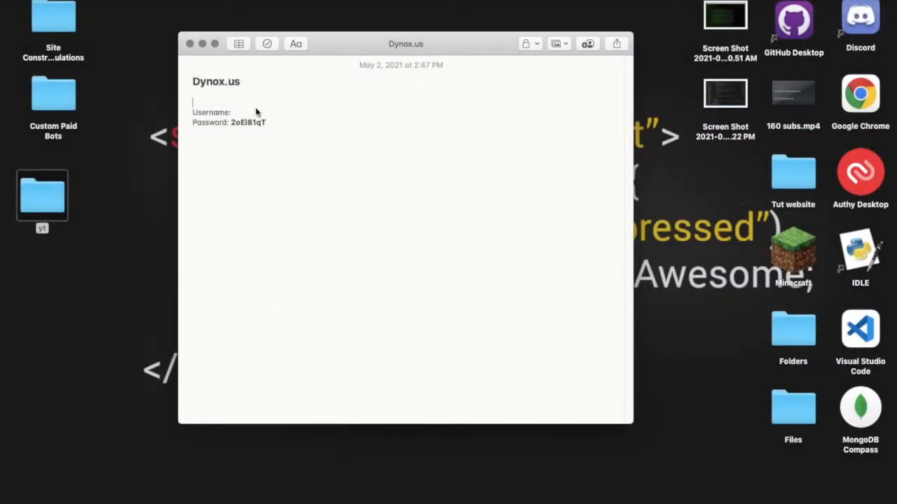
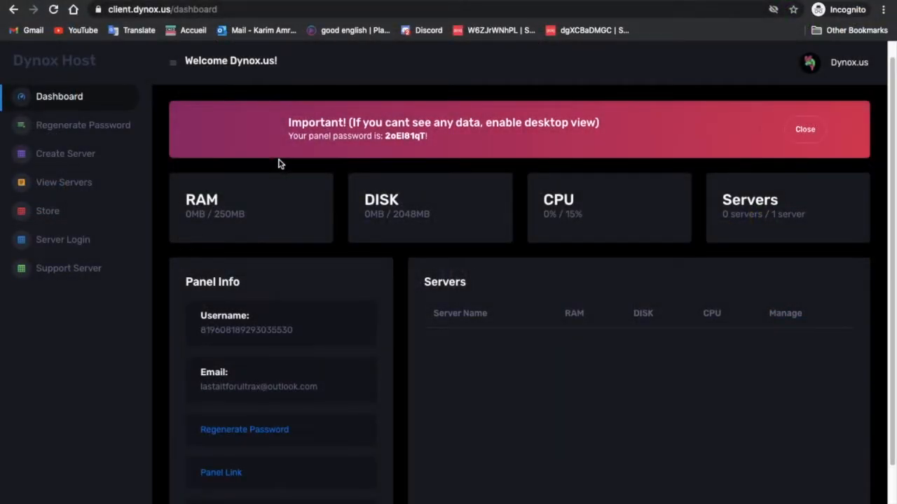
pyautogui.moveTo(835, 142)
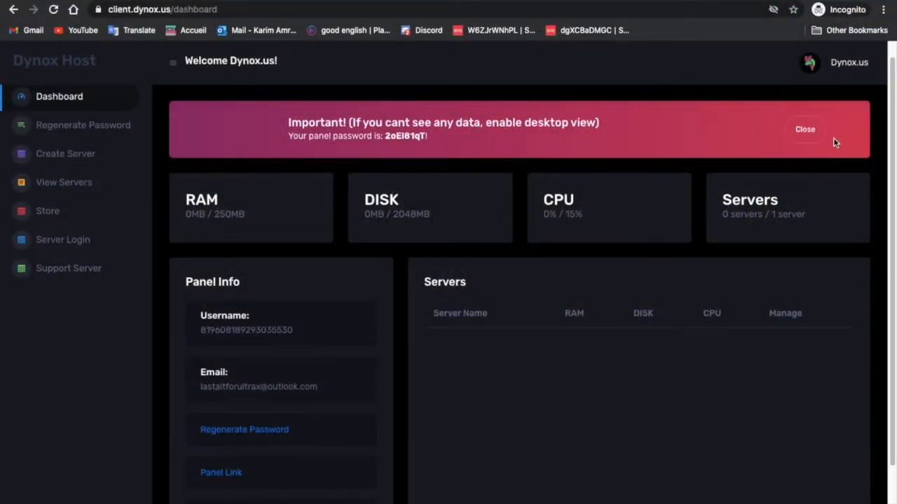
# Close the red password banner and bring up Create Server from the sidebar
pyautogui.click(805, 129)
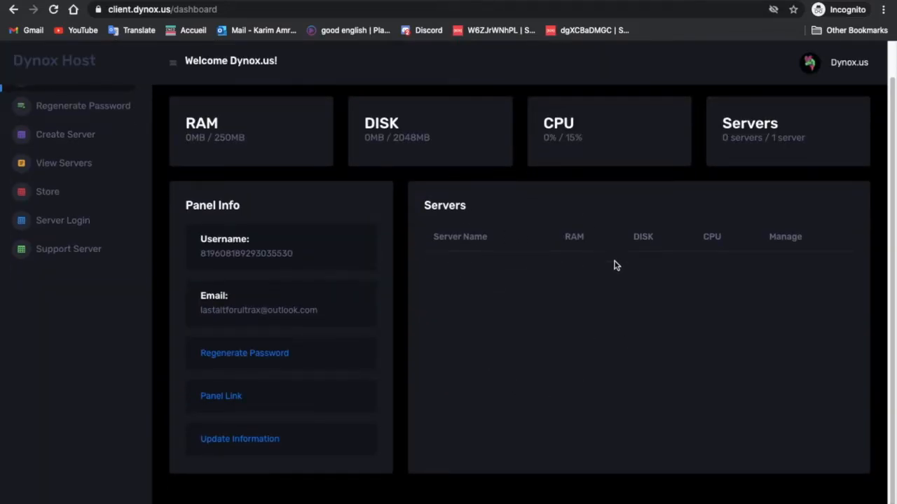
pyautogui.moveTo(518, 263)
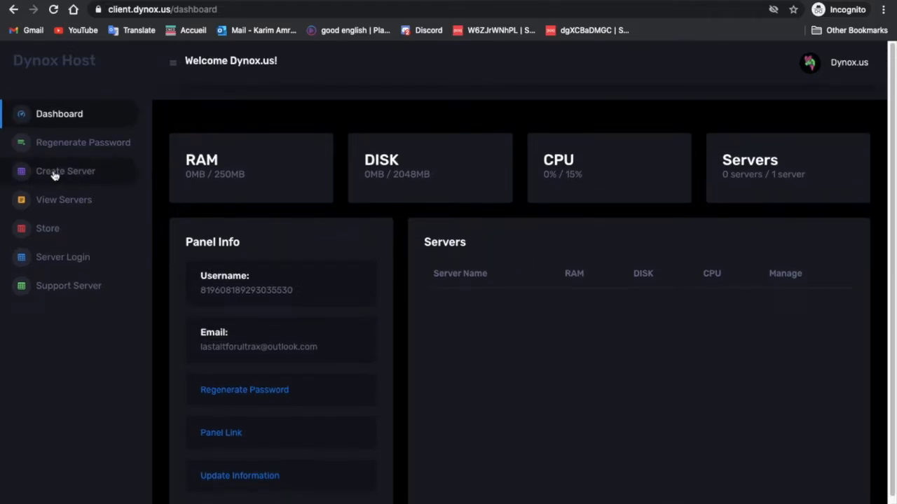
pyautogui.click(66, 171)
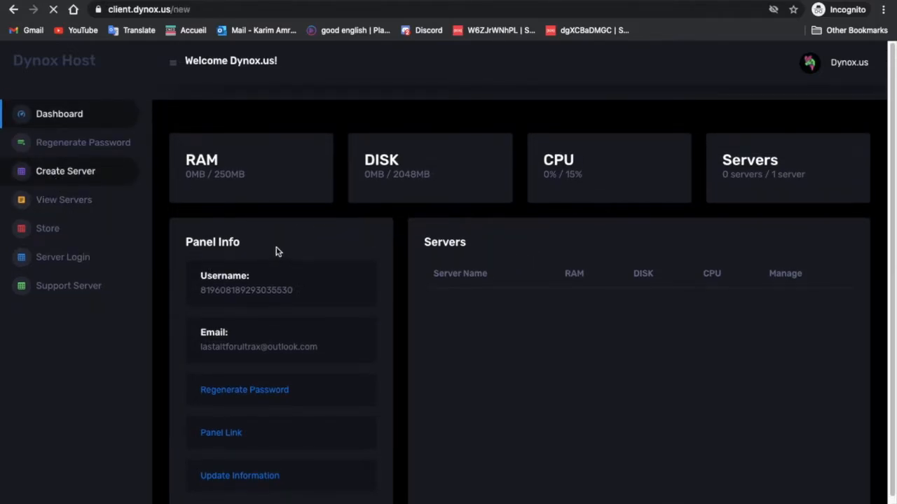
pyautogui.click(65, 171)
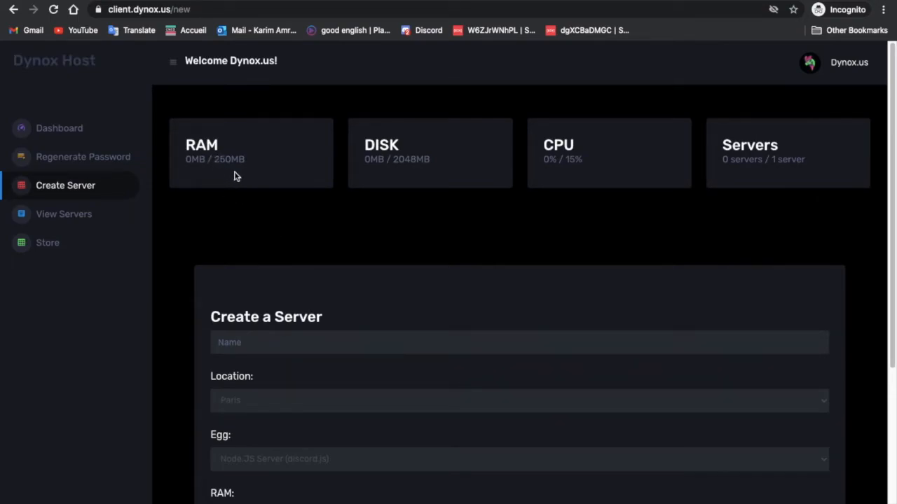
pyautogui.moveTo(416, 157)
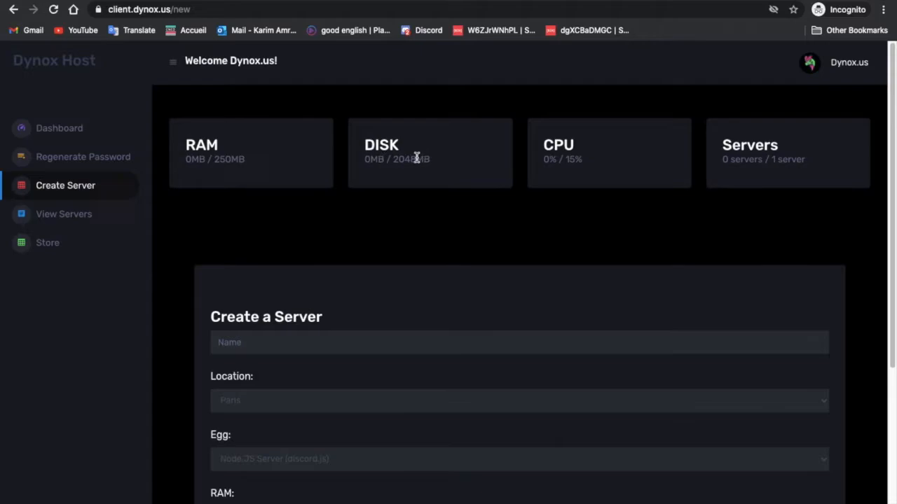
pyautogui.moveTo(794, 159)
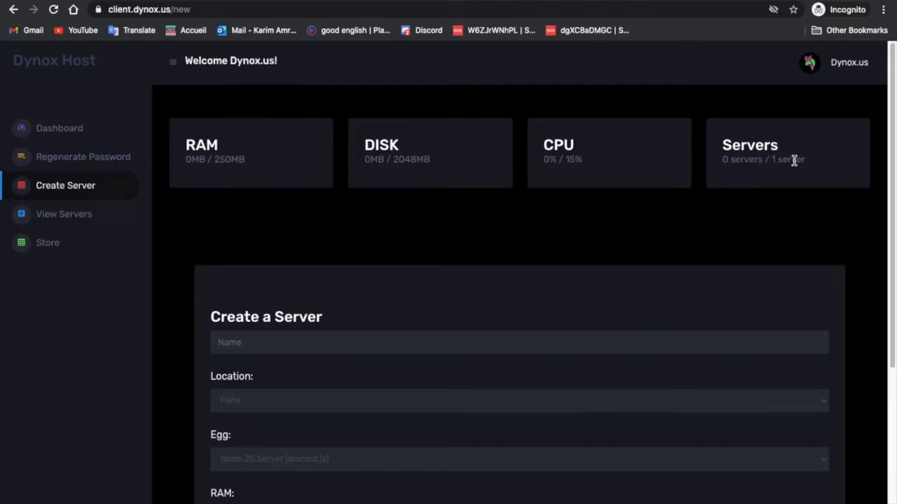
pyautogui.moveTo(758, 171)
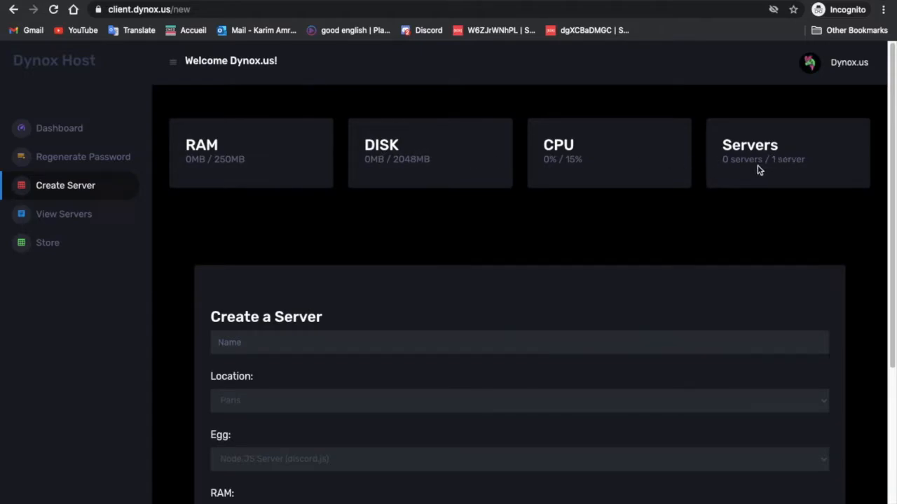
pyautogui.moveTo(358, 229)
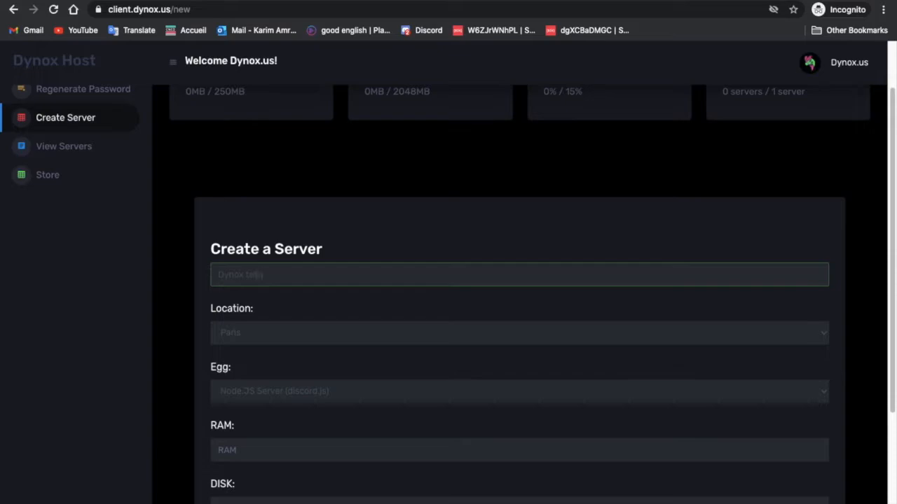
# Create Dynox Test with the Node.JS (discord.js) egg, 250MB RAM, 2048MB disk, 15% CPU
pyautogui.scroll(-3)
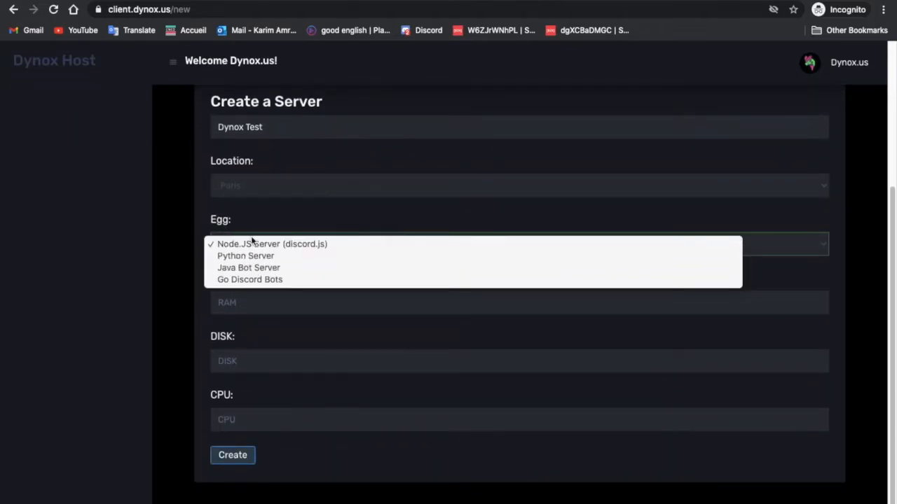
pyautogui.click(271, 244)
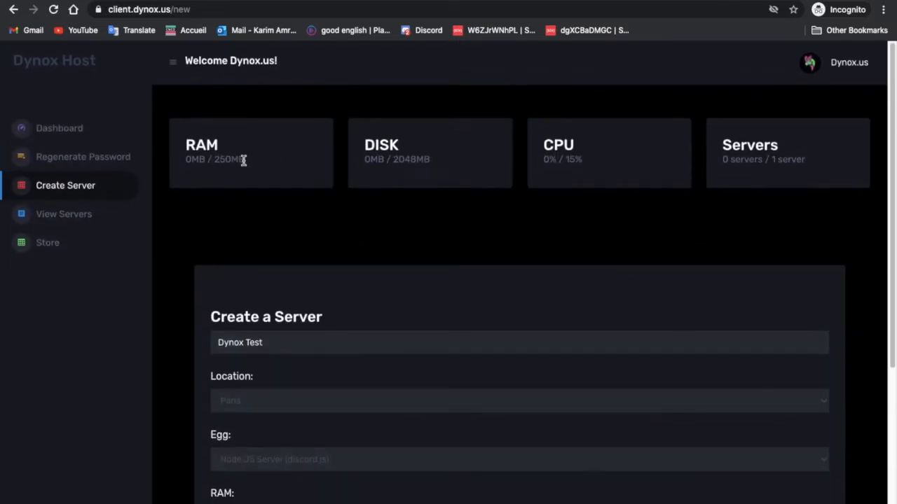
pyautogui.scroll(-3)
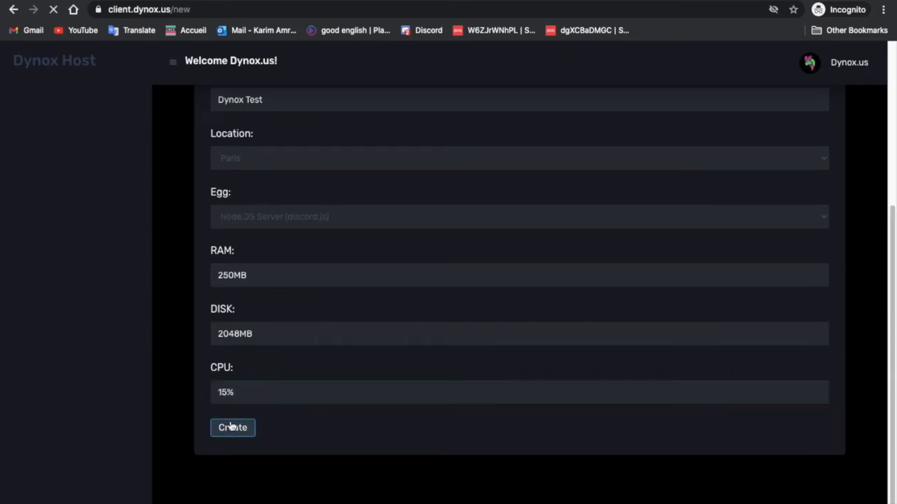
pyautogui.click(232, 427)
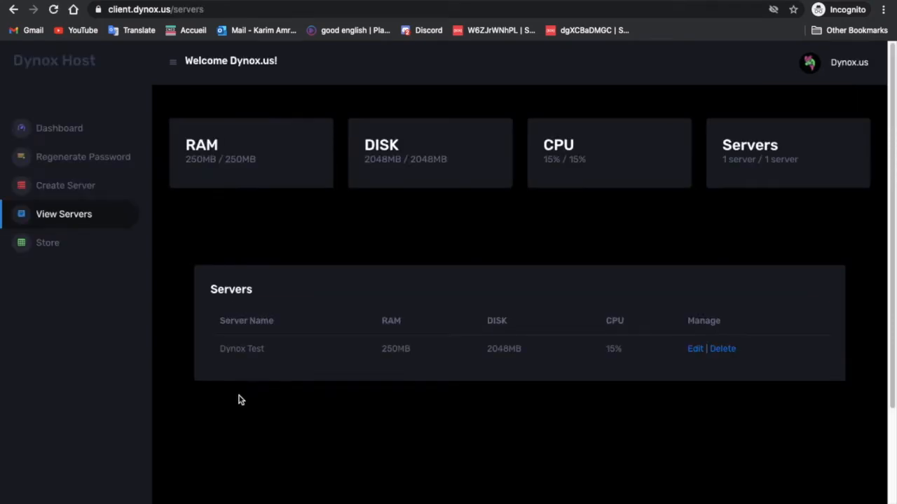
pyautogui.moveTo(73, 122)
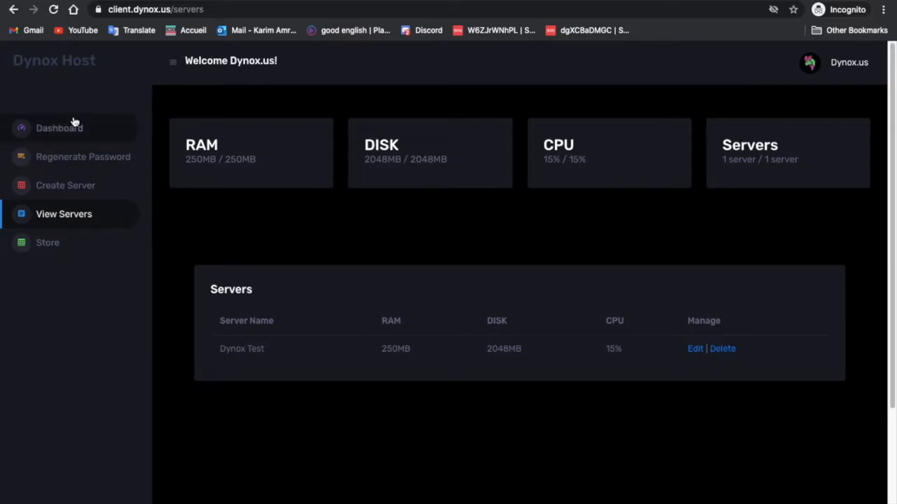
pyautogui.moveTo(370, 362)
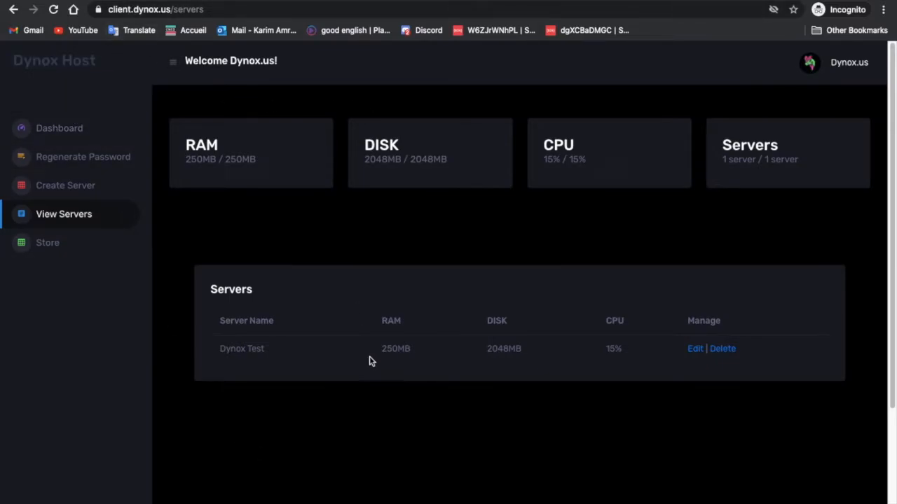
pyautogui.click(168, 9)
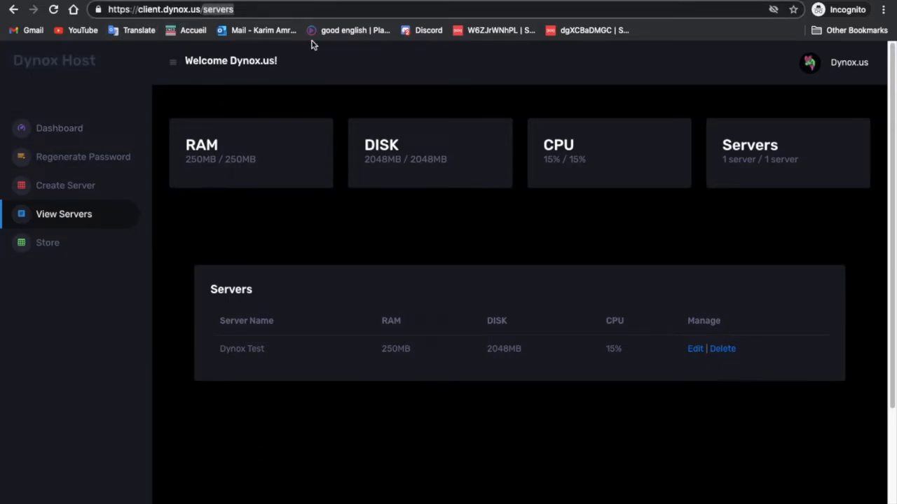
pyautogui.click(173, 9)
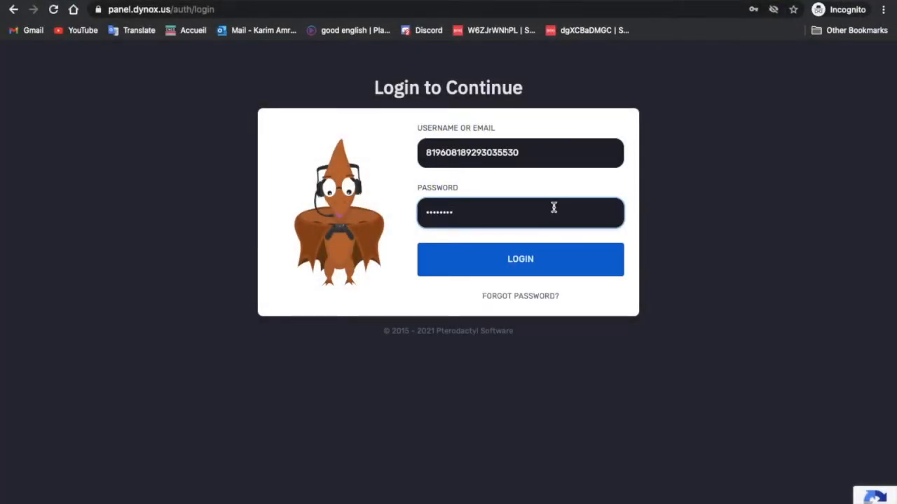
pyautogui.moveTo(552, 219)
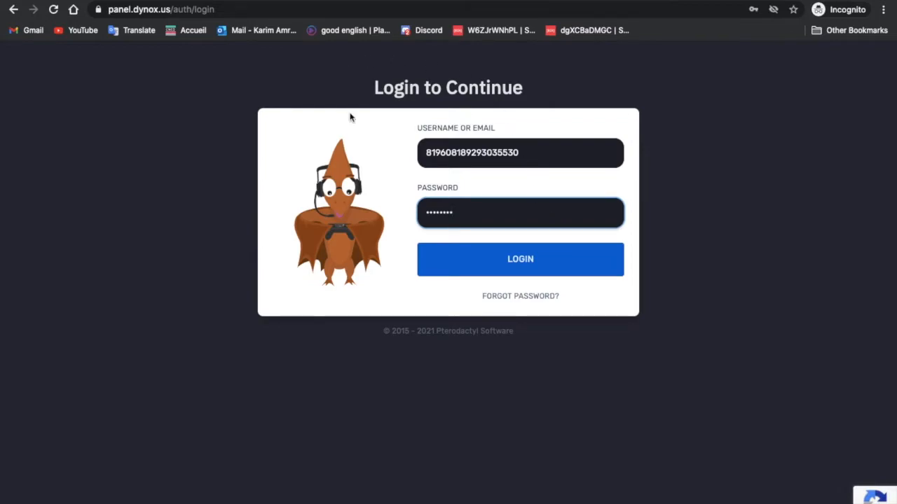
pyautogui.moveTo(375, 159)
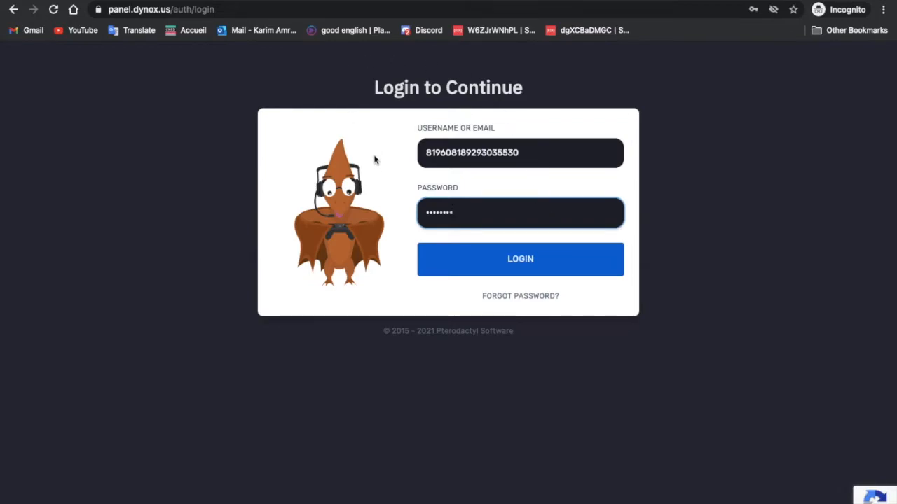
pyautogui.moveTo(373, 245)
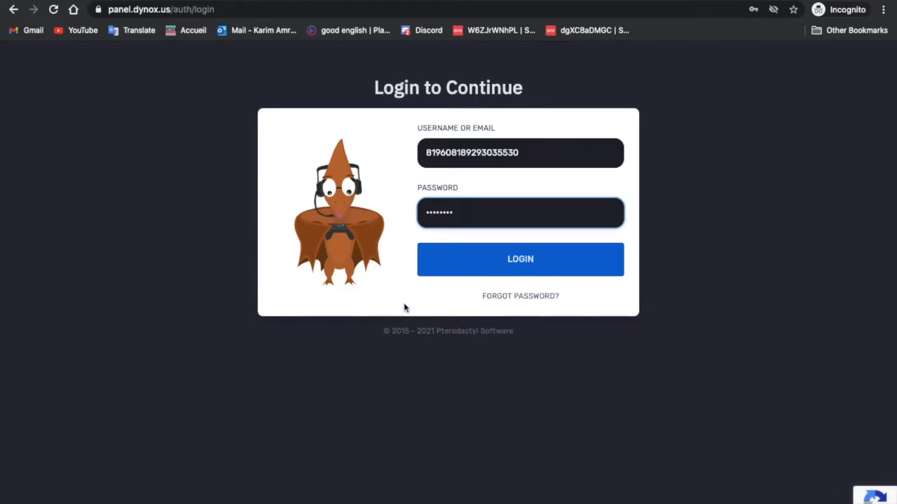
pyautogui.moveTo(465, 340)
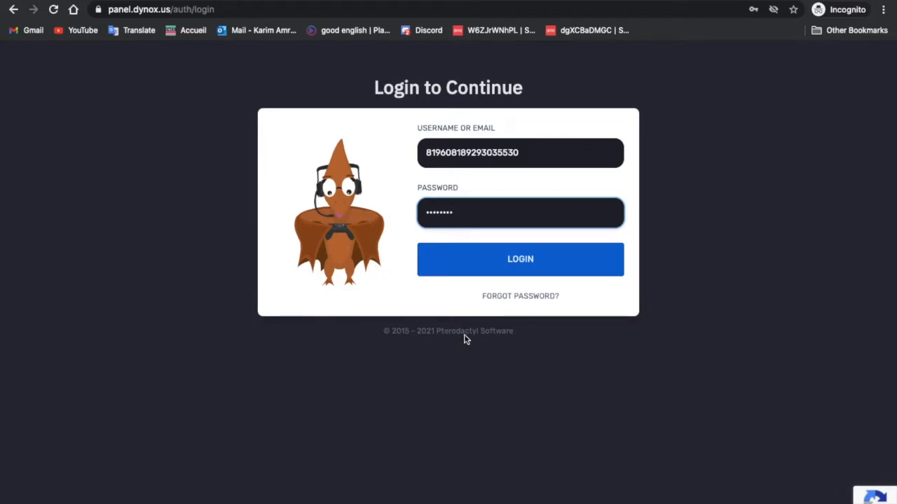
# Log in to the Pterodactyl panel using the already-entered username and password
pyautogui.click(520, 260)
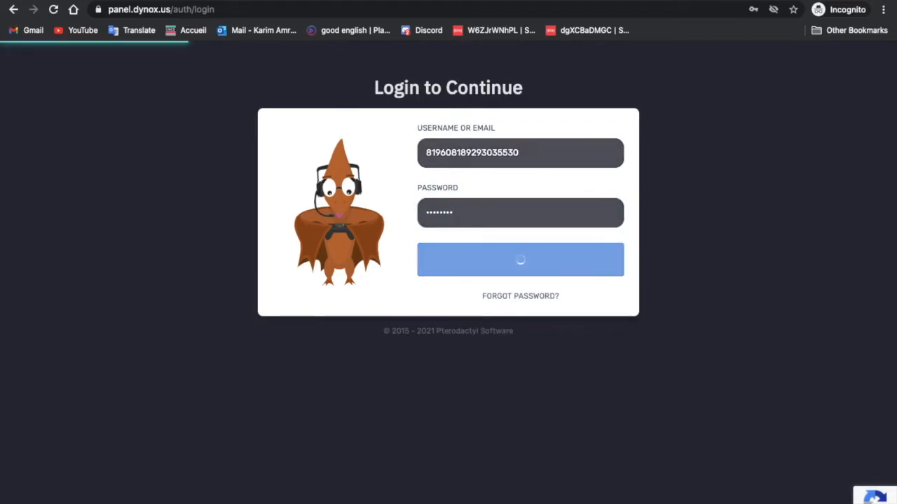
pyautogui.click(520, 259)
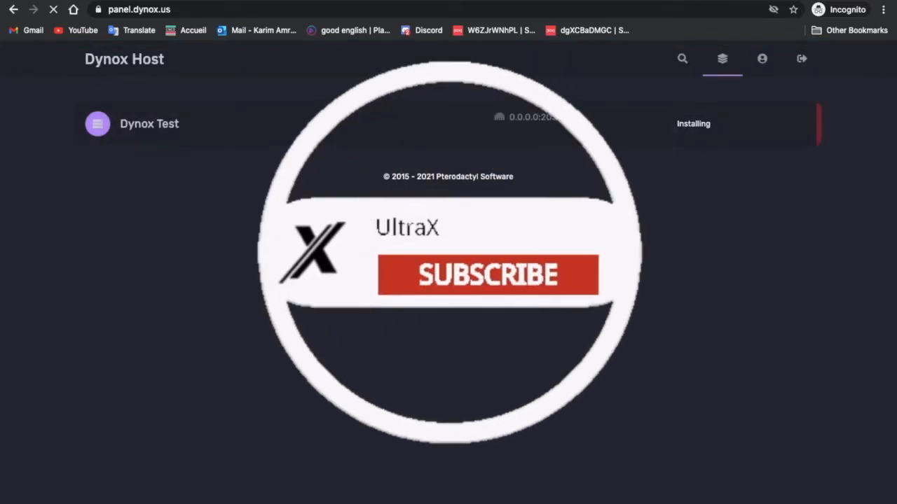
pyautogui.click(486, 276)
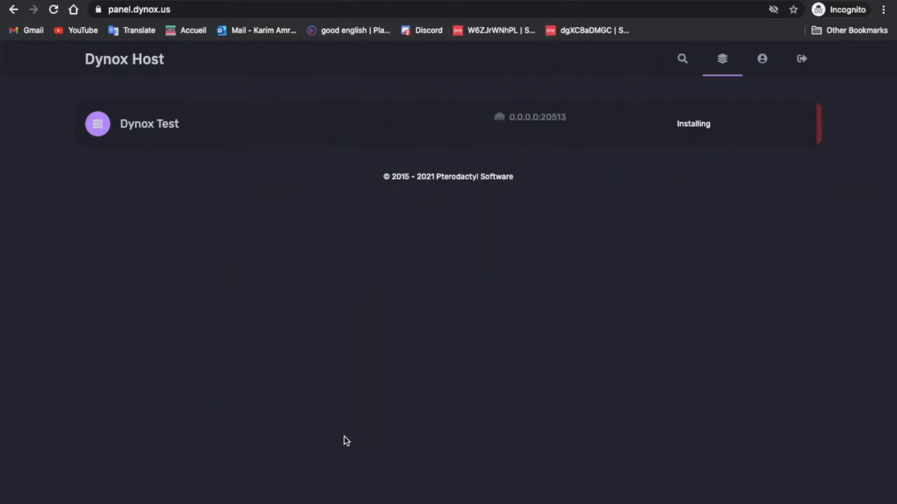
pyautogui.moveTo(458, 220)
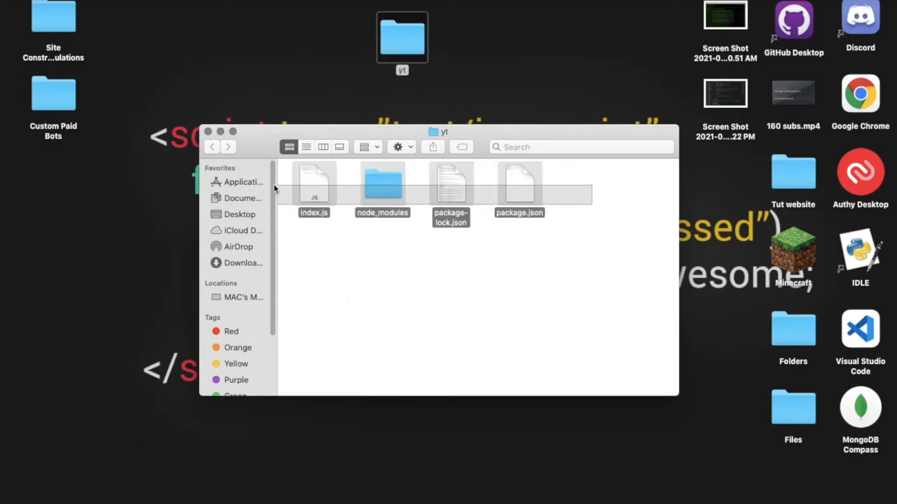
# Compress the four yt bot files into Archive.zip and move it onto the desktop
pyautogui.rightClick(450, 189)
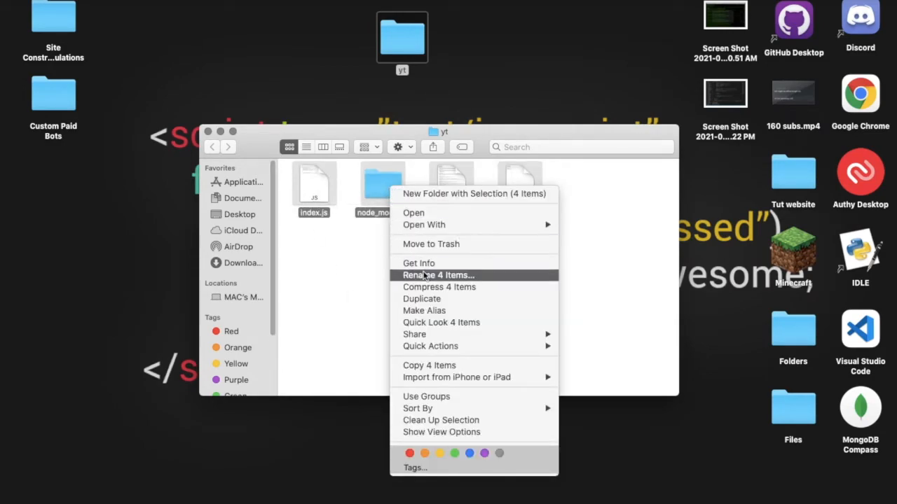
pyautogui.moveTo(439, 287)
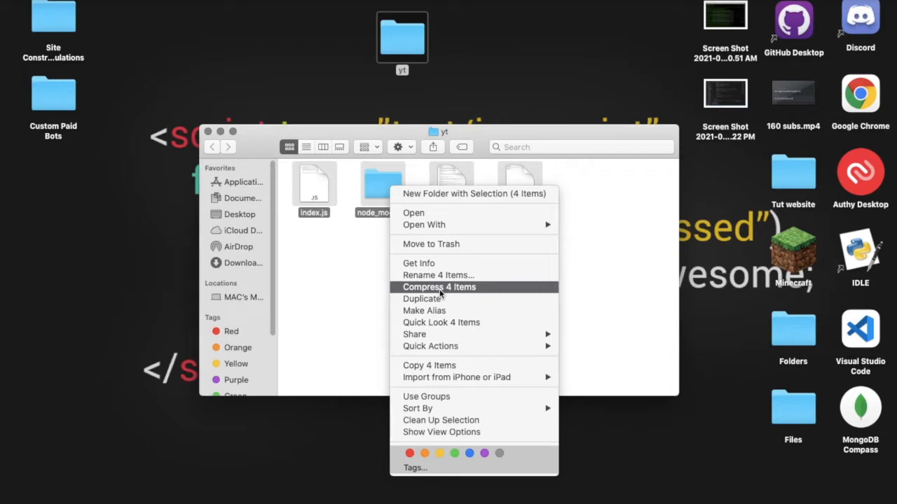
pyautogui.click(427, 314)
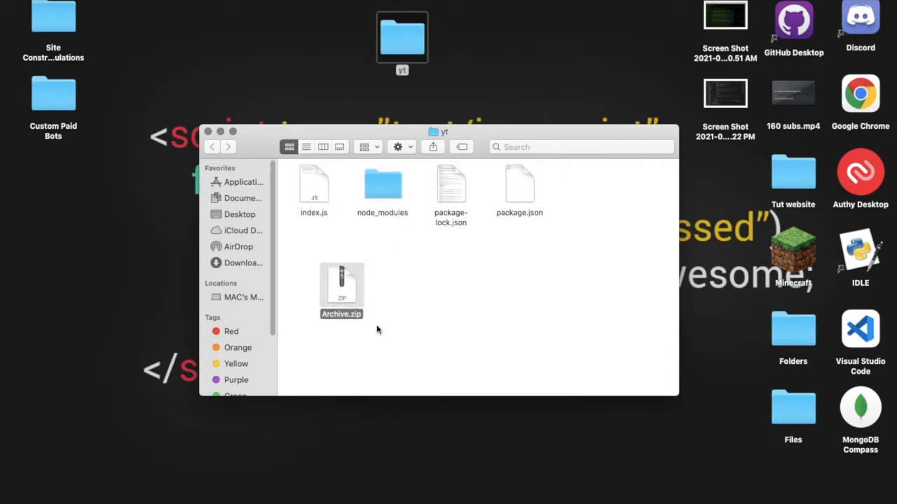
pyautogui.moveTo(341, 280); pyautogui.dragTo(134, 238)
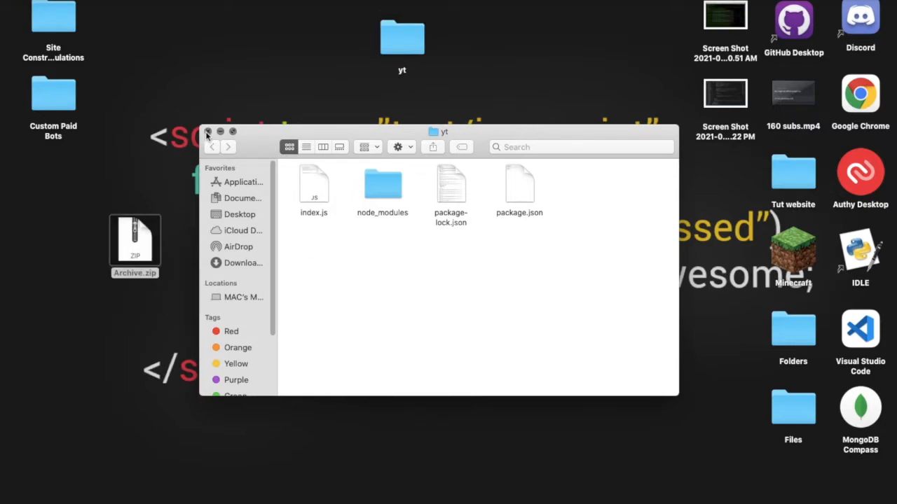
pyautogui.click(208, 132)
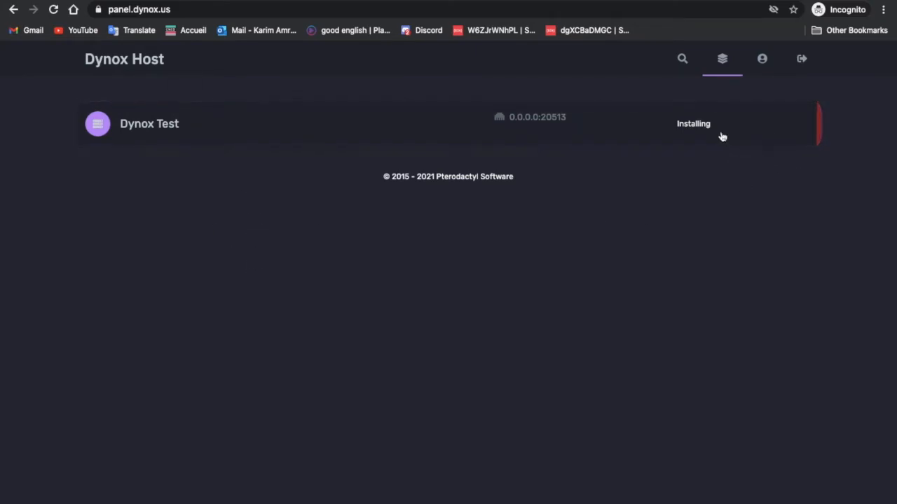
pyautogui.moveTo(669, 286)
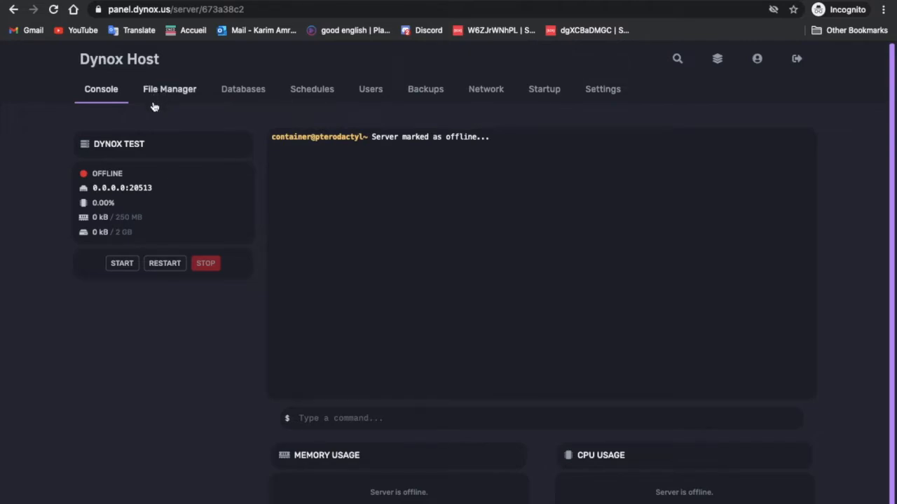
# Open the File Manager for the Dynox Test server
pyautogui.click(169, 89)
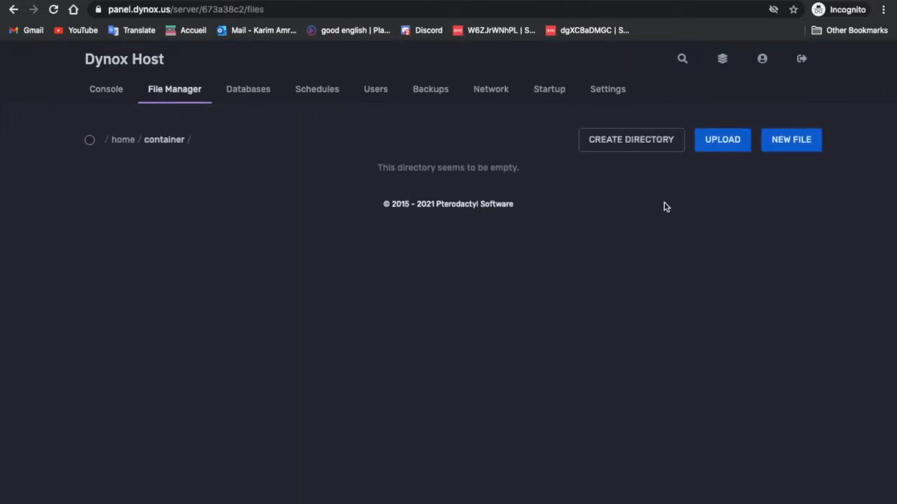
pyautogui.moveTo(710, 144)
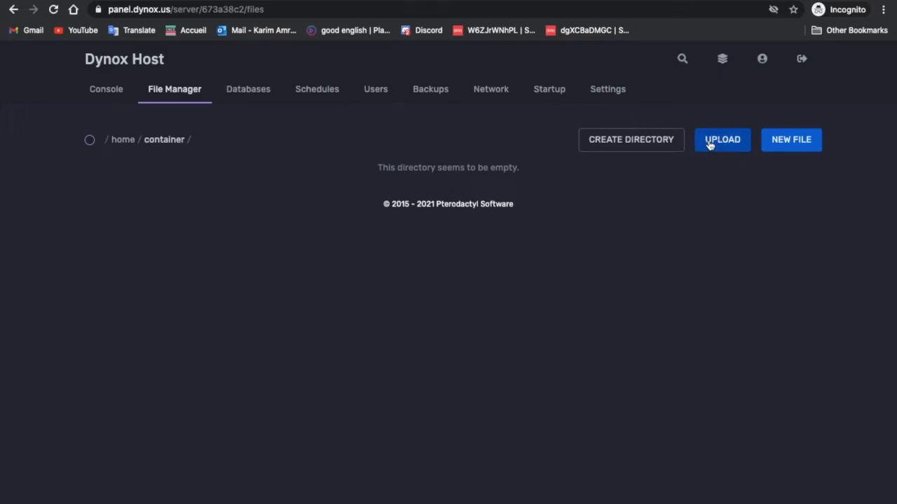
# Upload Archive.zip from the Desktop into the container directory
pyautogui.click(722, 139)
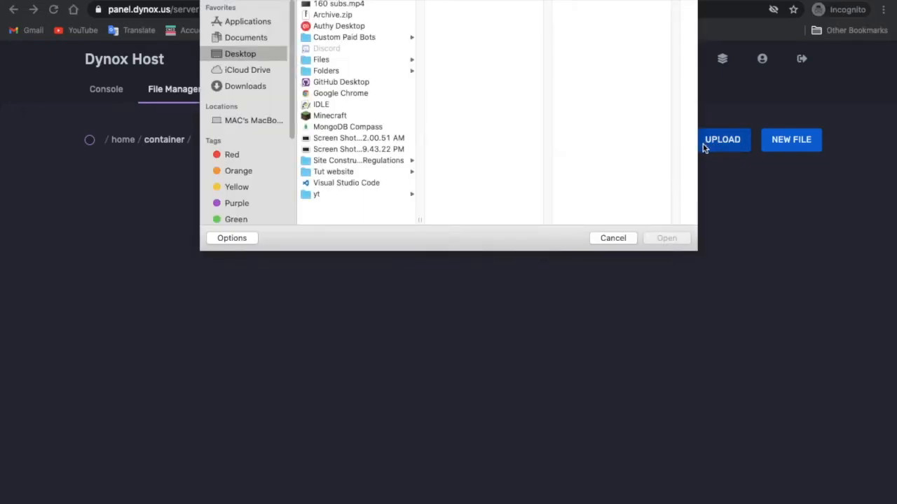
pyautogui.moveTo(313, 26)
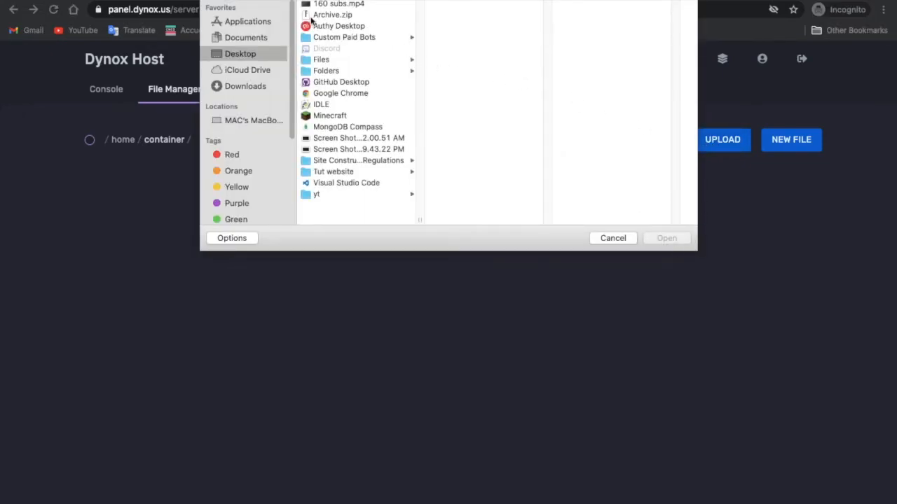
pyautogui.click(335, 14)
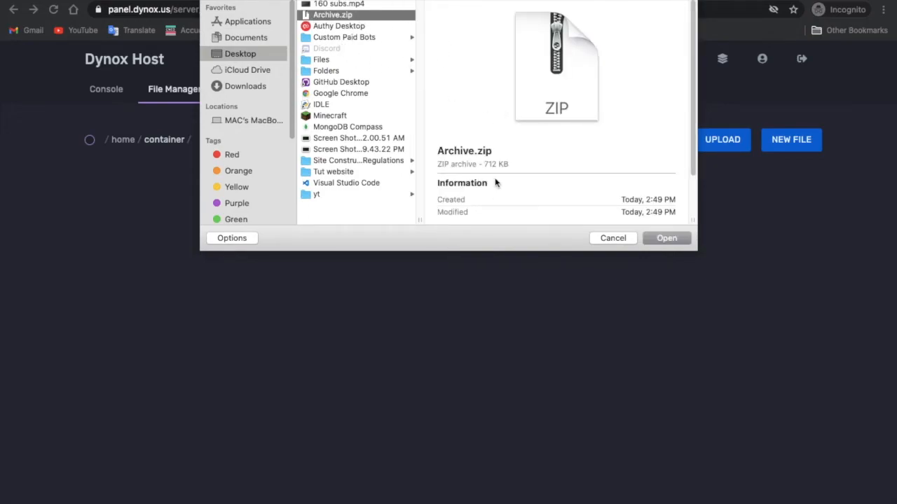
pyautogui.moveTo(499, 153)
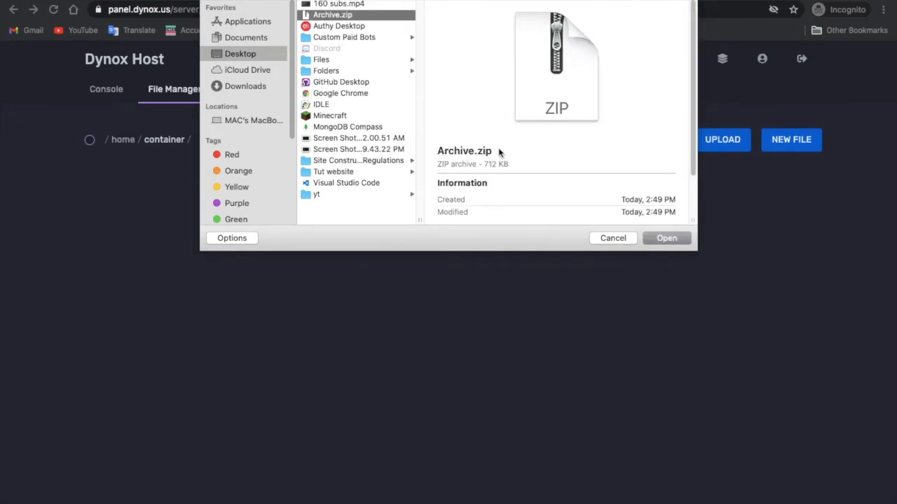
pyautogui.moveTo(671, 242)
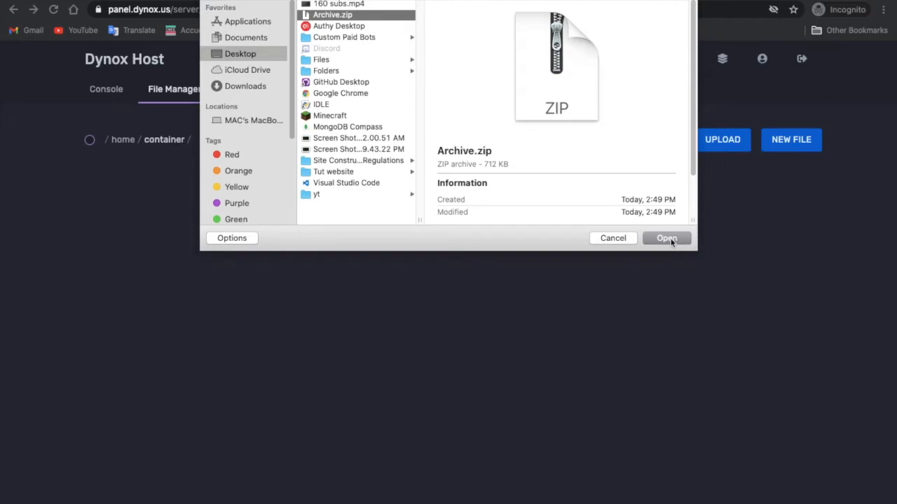
pyautogui.click(666, 238)
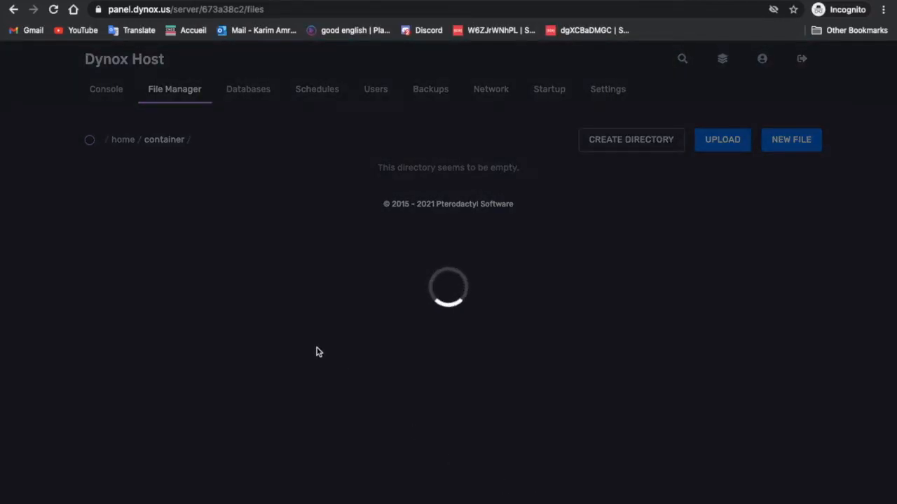
pyautogui.moveTo(268, 300)
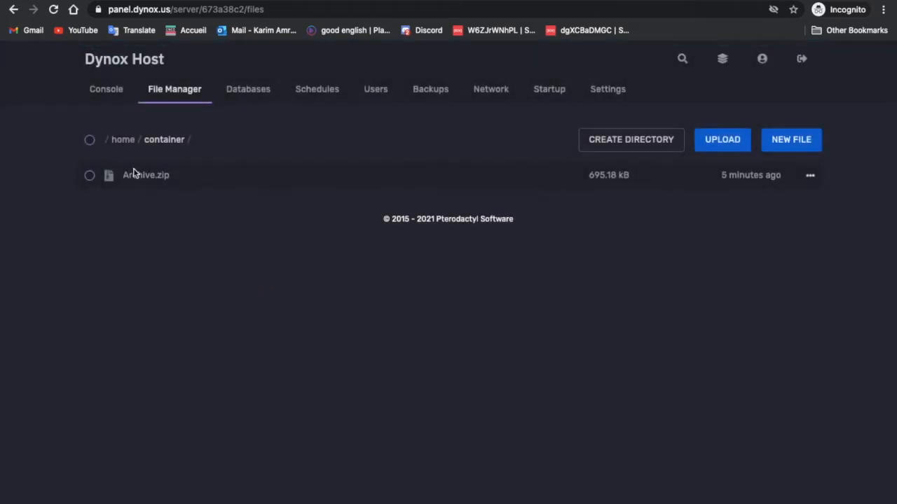
# Unarchive Archive.zip on the server, then delete the archive file
pyautogui.click(809, 175)
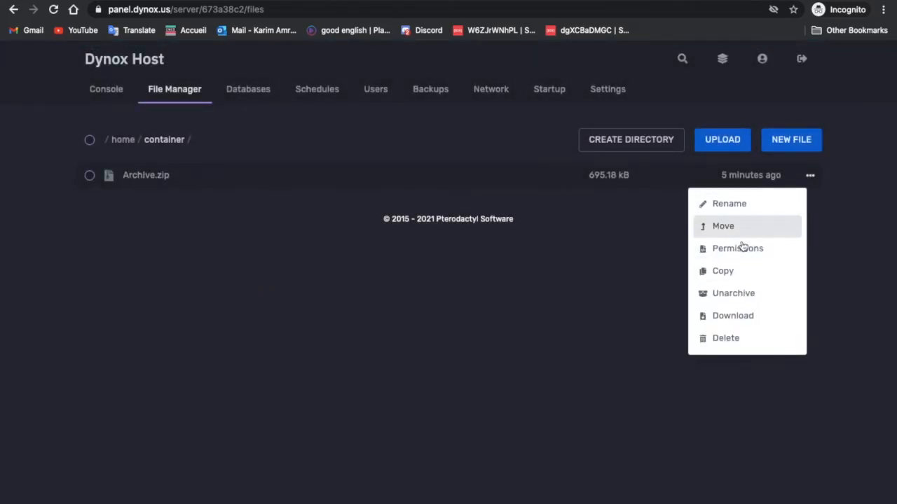
pyautogui.click(732, 293)
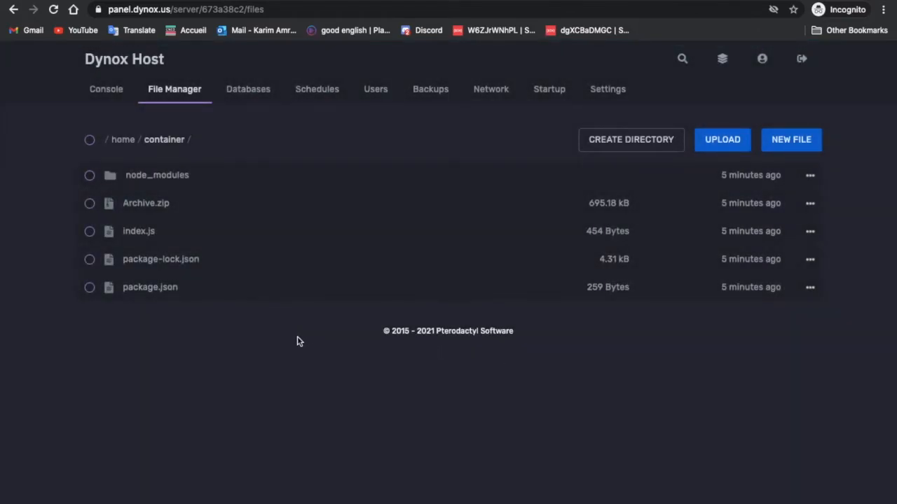
pyautogui.moveTo(89, 203)
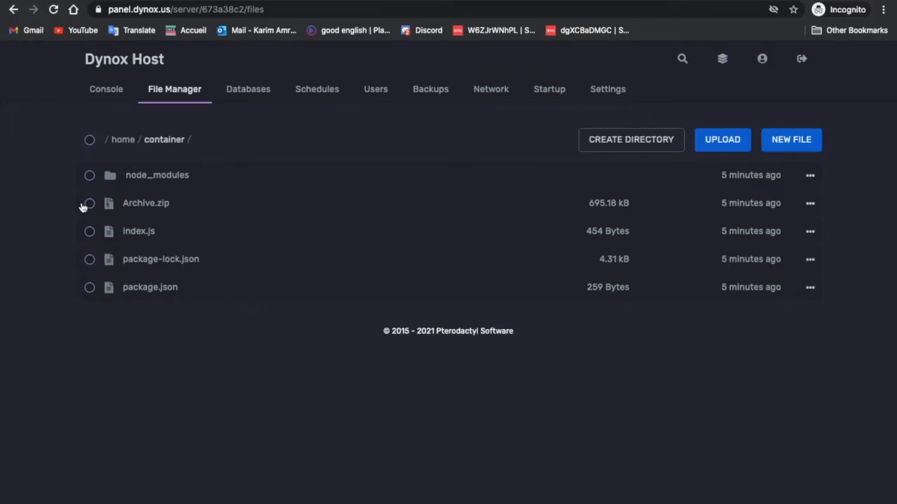
pyautogui.click(89, 202)
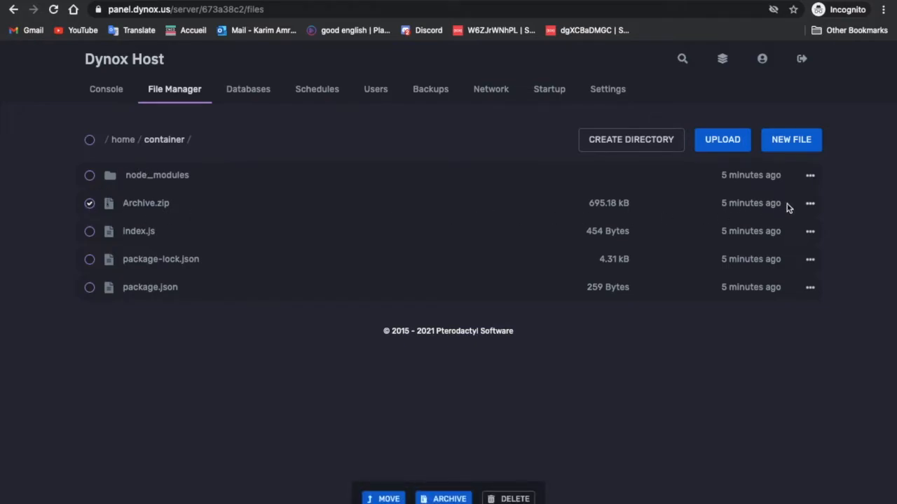
pyautogui.click(507, 498)
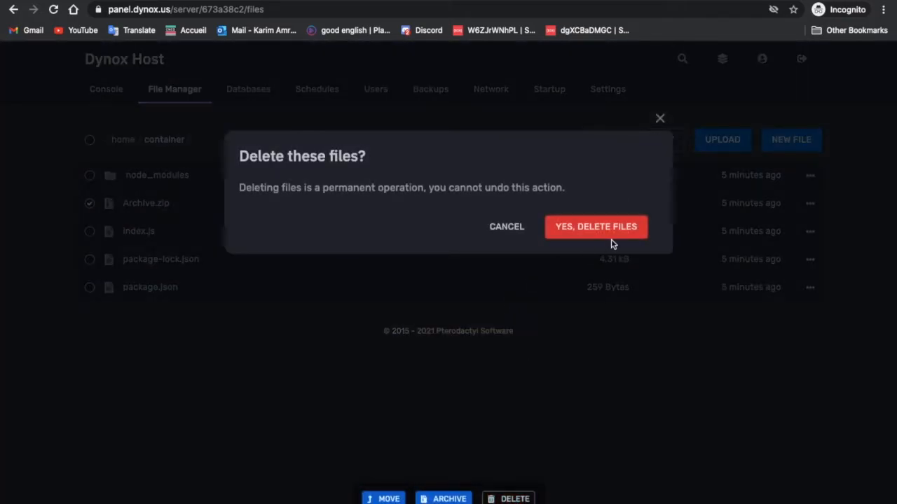
pyautogui.click(595, 226)
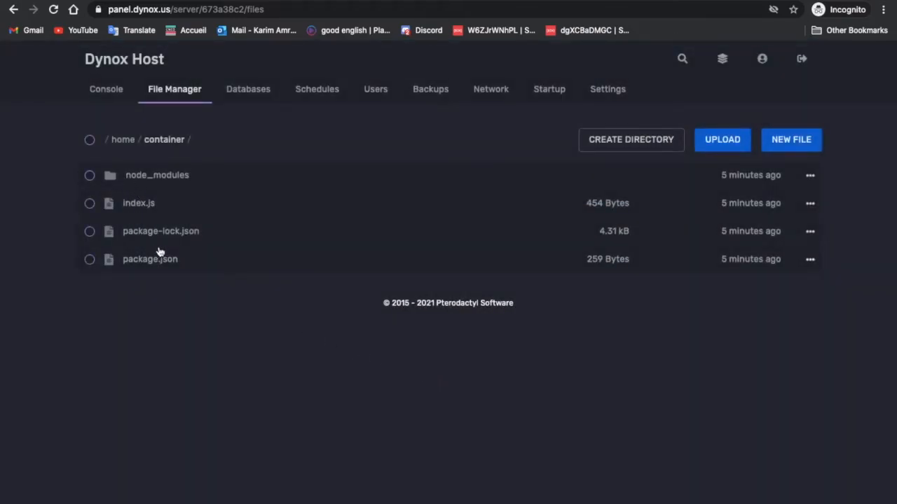
# View index.js's discord.js login code, reopening it after returning to the file list
pyautogui.click(138, 203)
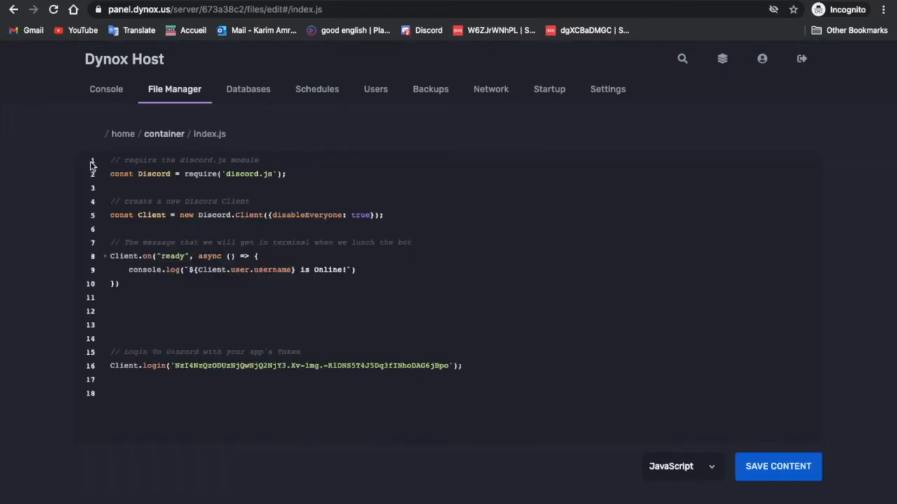
pyautogui.click(9, 19)
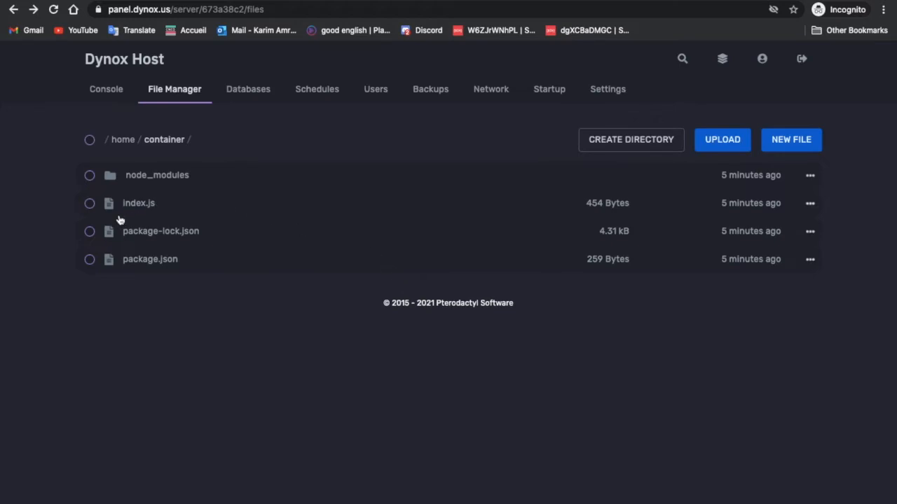
pyautogui.click(138, 203)
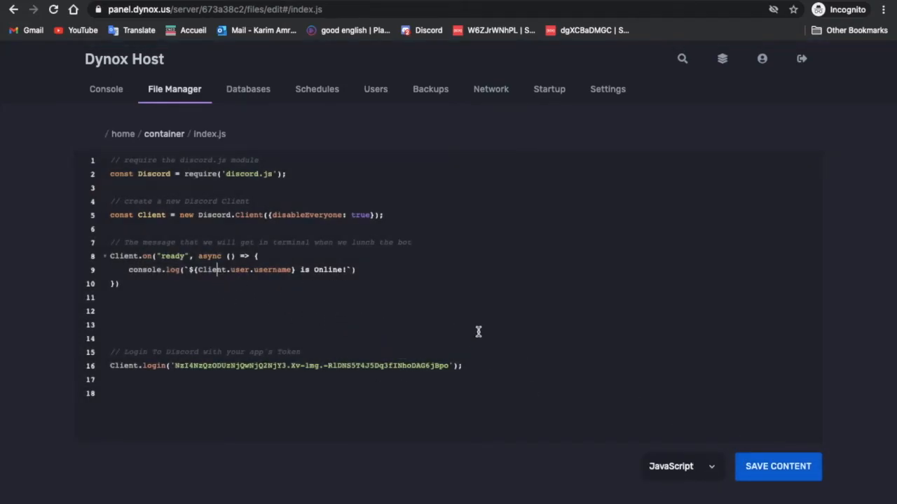
pyautogui.moveTo(213, 145)
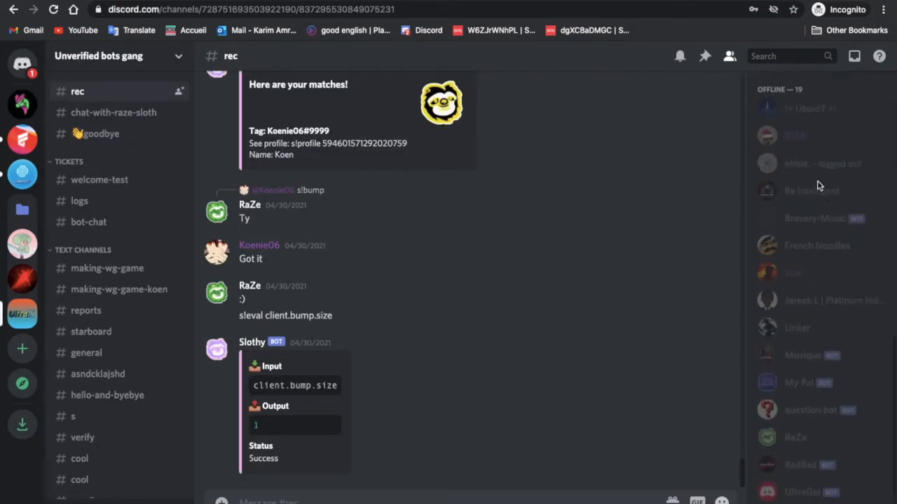
# Check Discord's member list for the My Pal bot, which shows offline
pyautogui.click(812, 424)
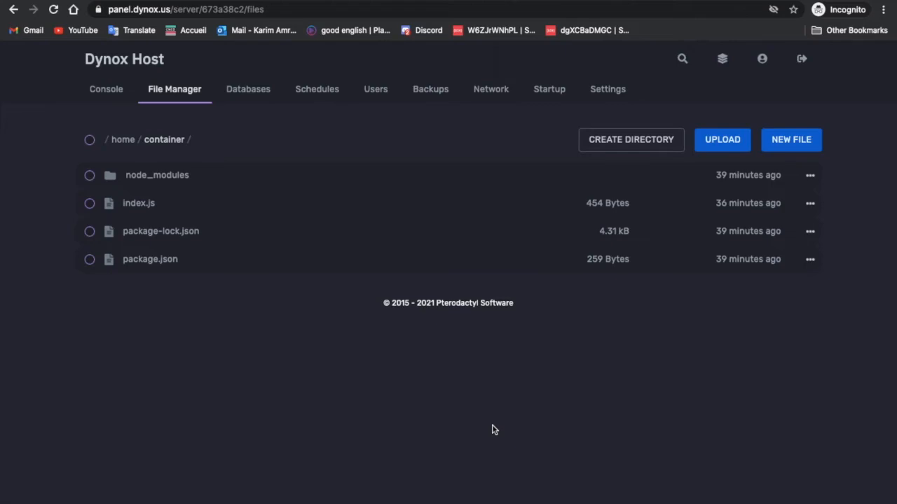
pyautogui.moveTo(368, 444)
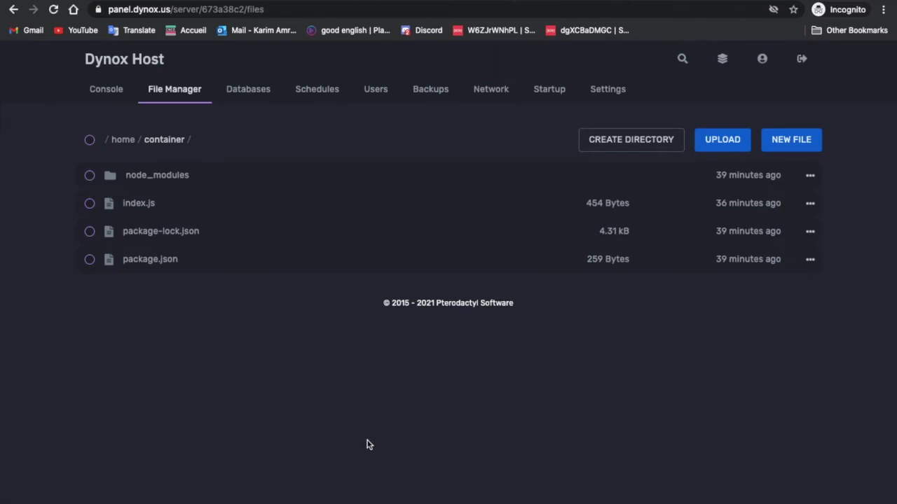
pyautogui.moveTo(129, 117)
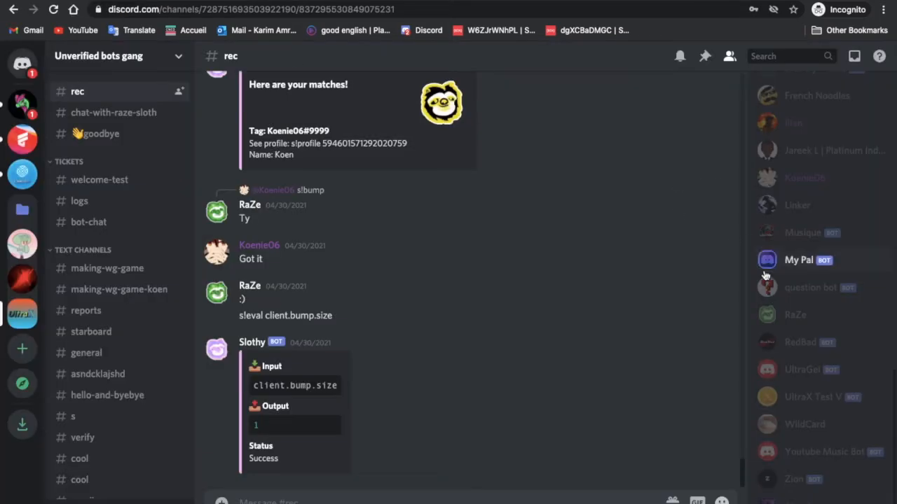
pyautogui.click(809, 397)
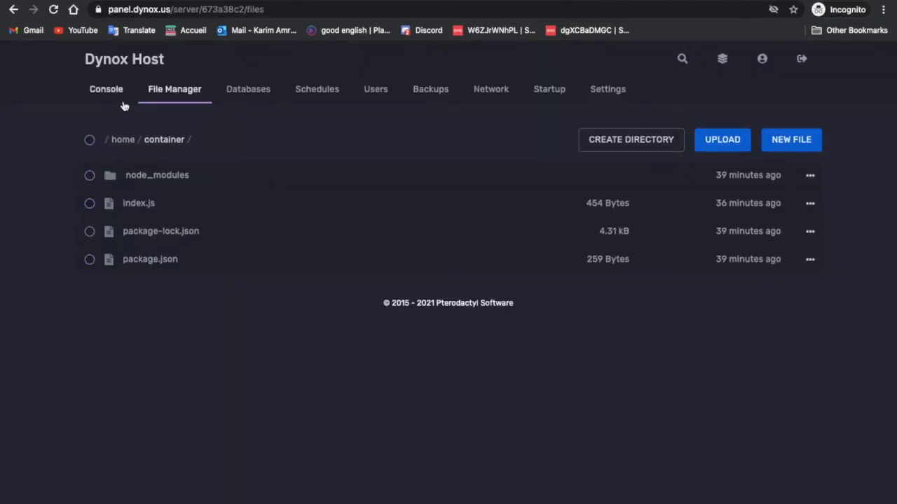
# Start the Dynox Test server from its Console until 'UltraX Test V is Online!' appears
pyautogui.click(106, 88)
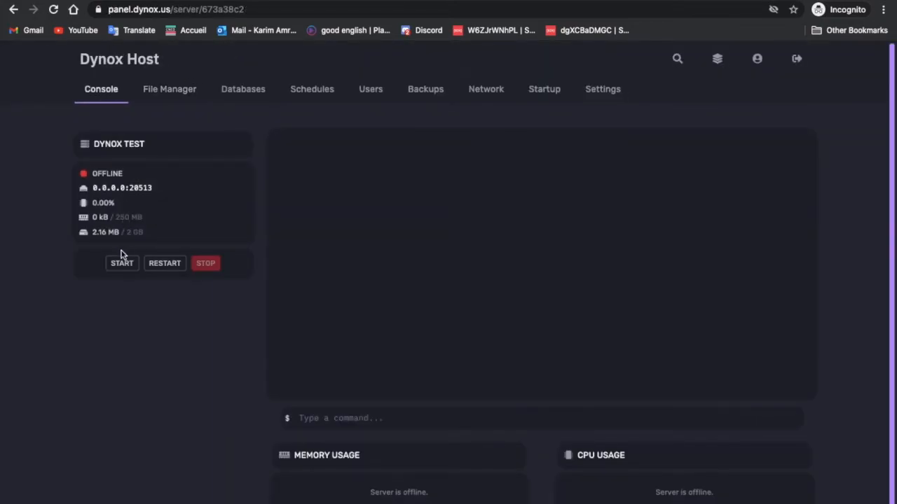
pyautogui.click(122, 263)
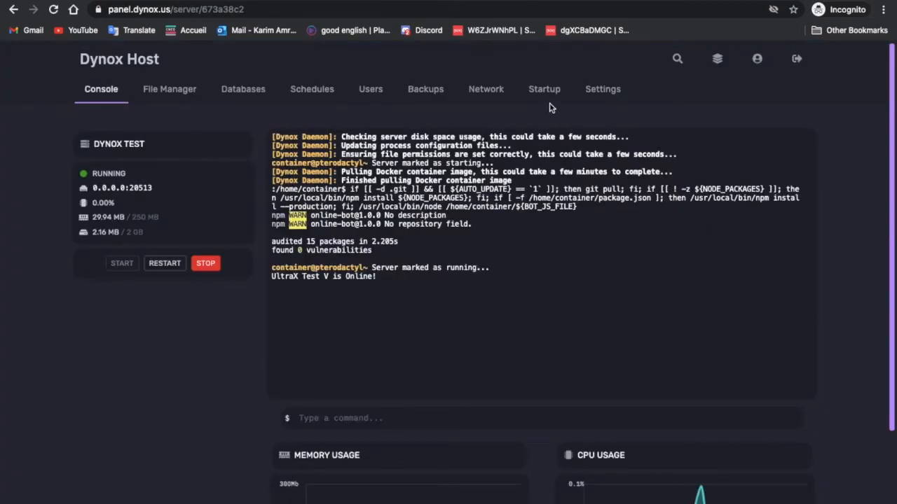
pyautogui.moveTo(544, 89)
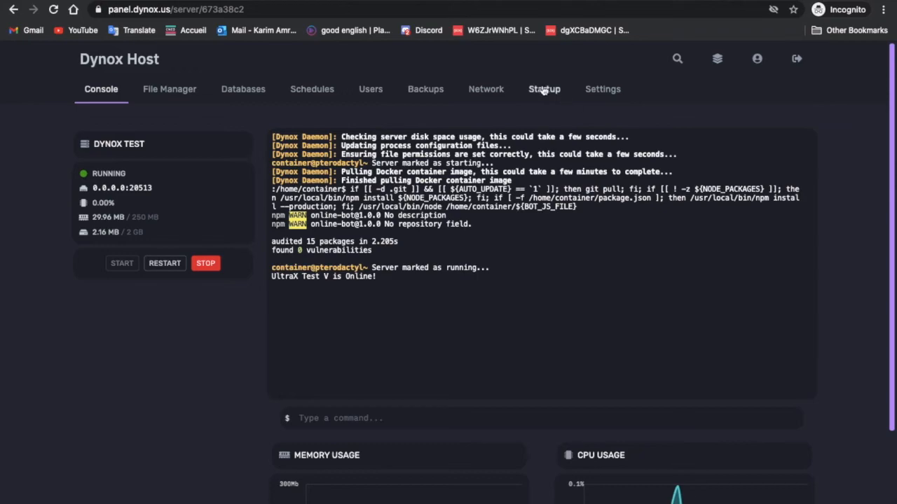
# Review the Git startup variables, then enter github.com/settings/tokens in the address bar
pyautogui.click(543, 89)
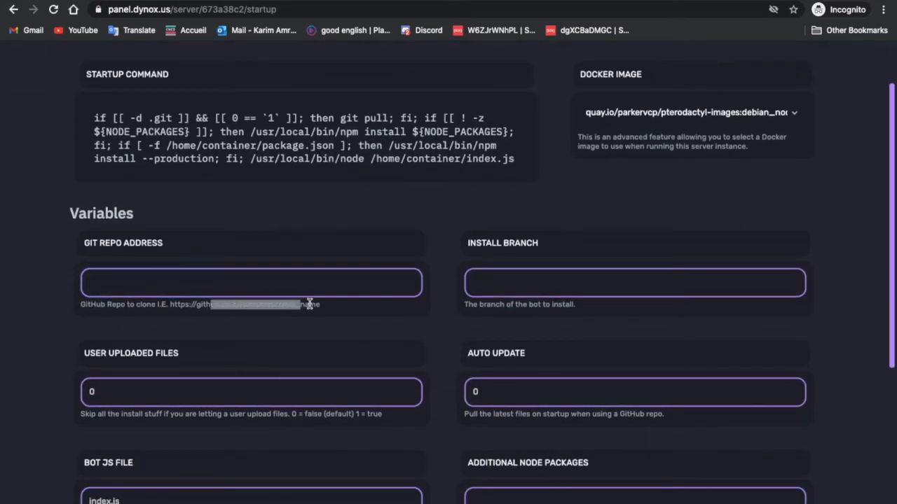
pyautogui.scroll(-3)
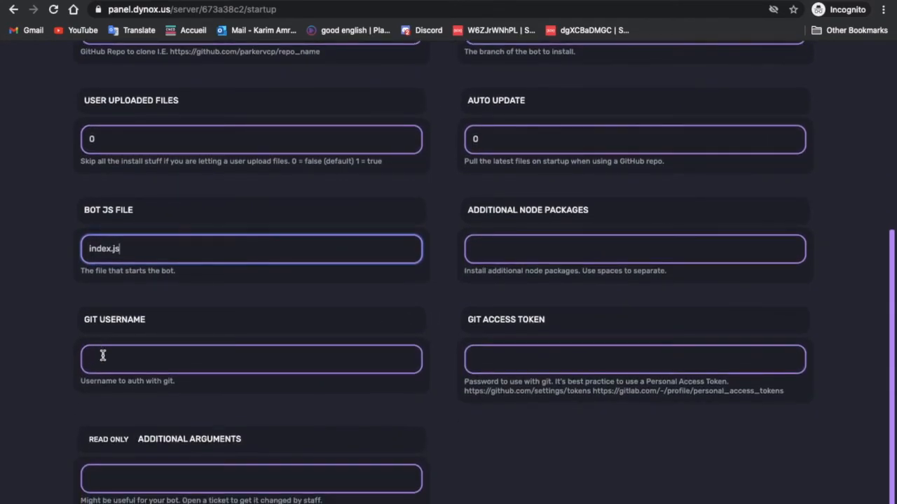
pyautogui.click(634, 359)
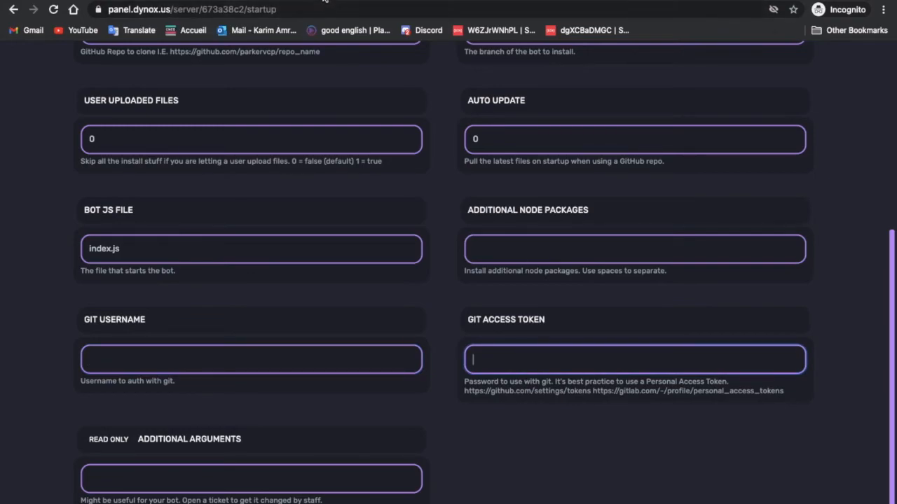
pyautogui.write('github.com/settings/tokens')
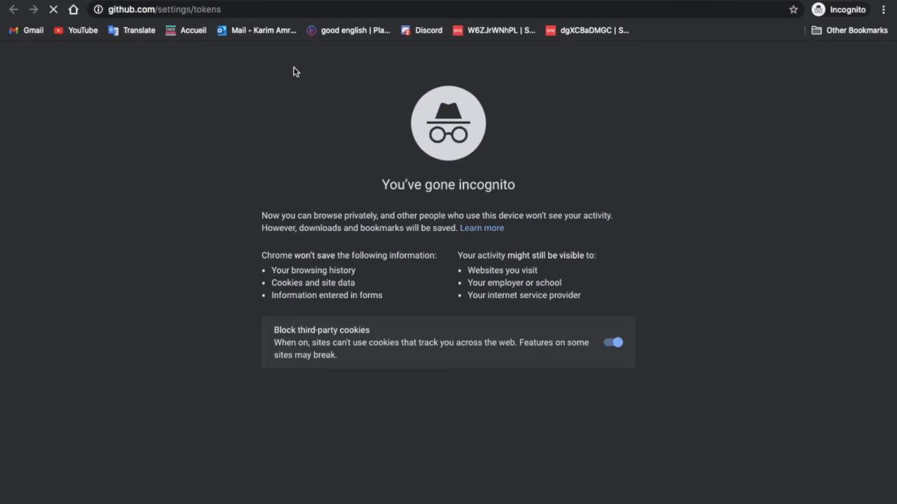
# Generate a new GitHub token, confirm the password, and tick the repo scope
pyautogui.click(709, 137)
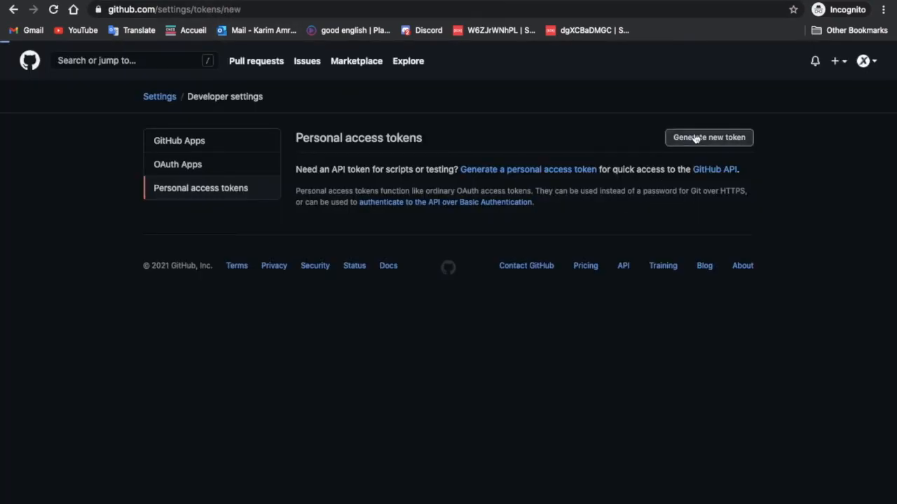
pyautogui.click(708, 137)
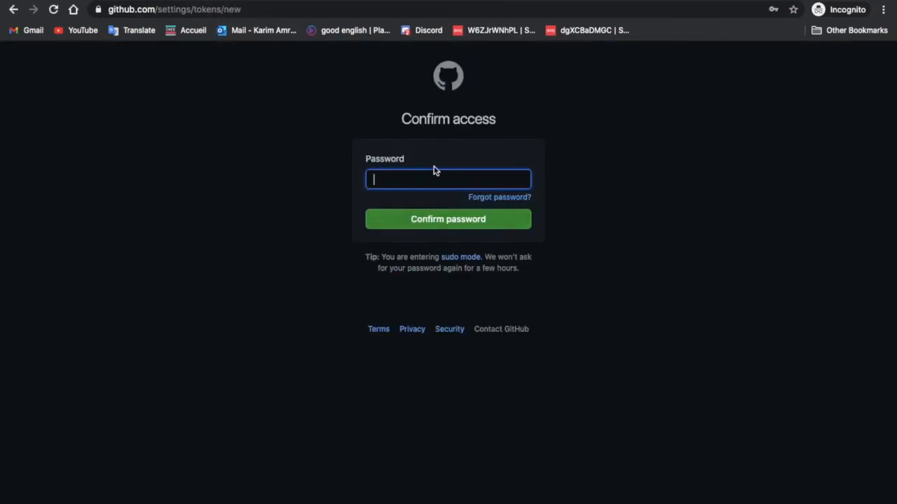
pyautogui.click(448, 219)
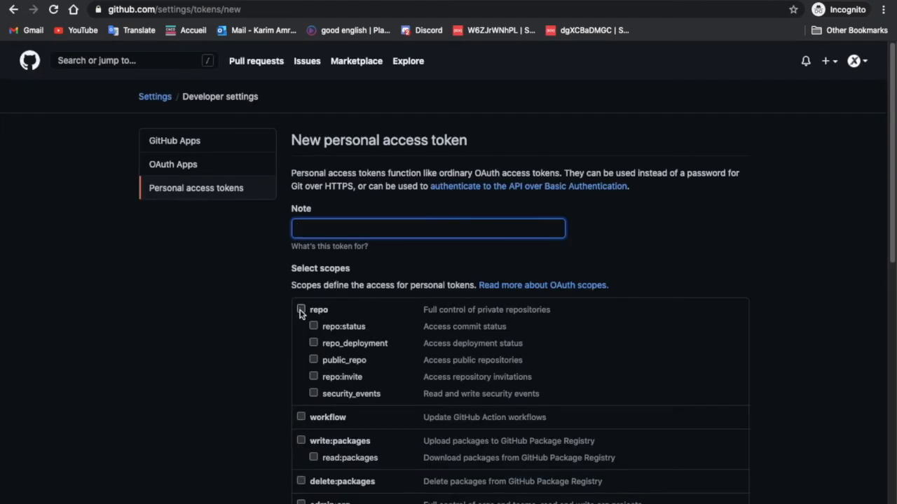
pyautogui.click(301, 310)
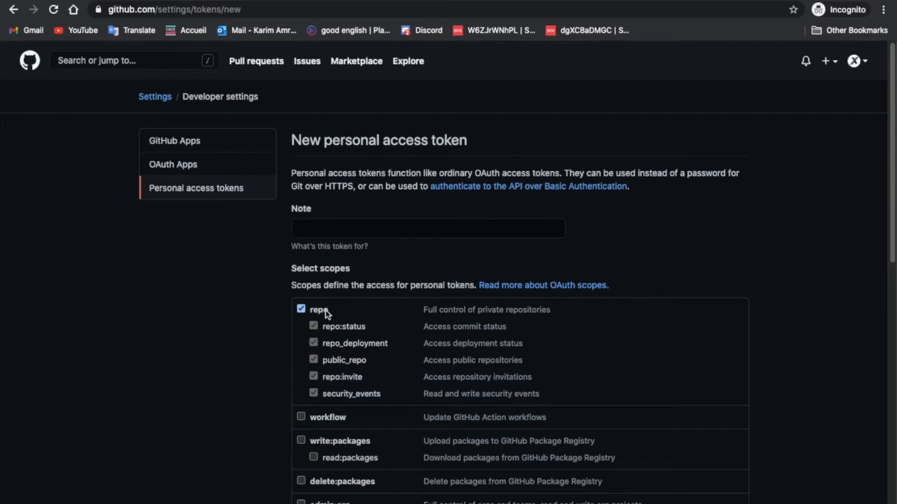
pyautogui.moveTo(336, 287)
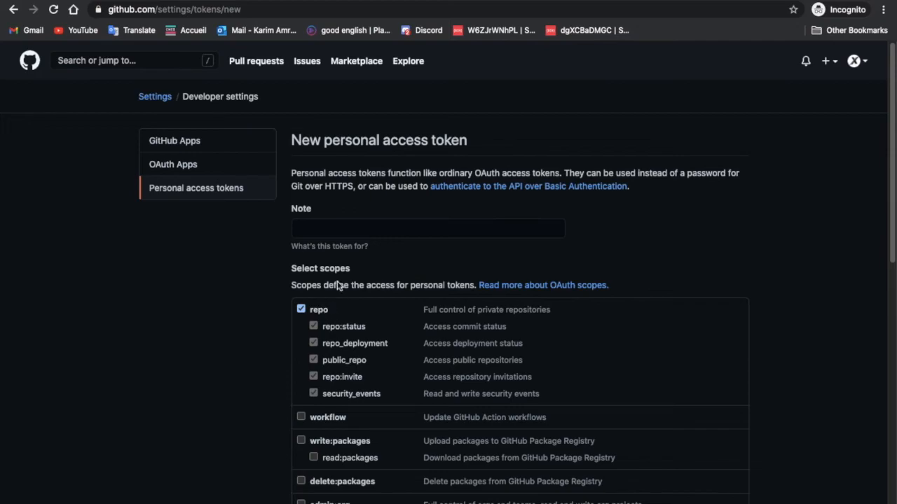
pyautogui.scroll(-3)
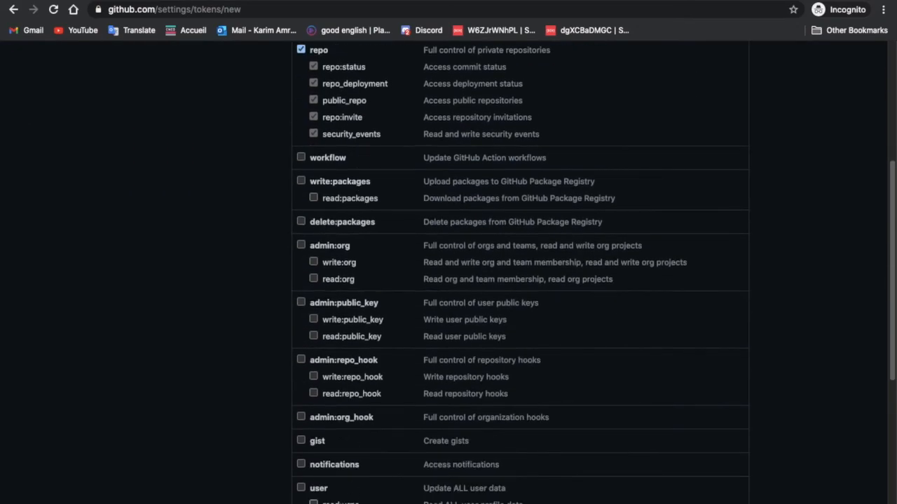
pyautogui.scroll(-3)
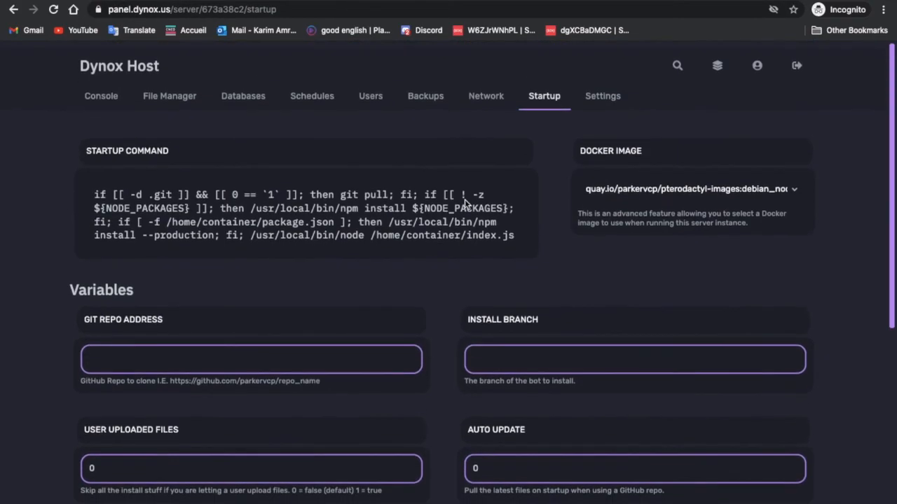
# Return to the Startup page showing the empty Git repo address and branch variables
pyautogui.scroll(-3)
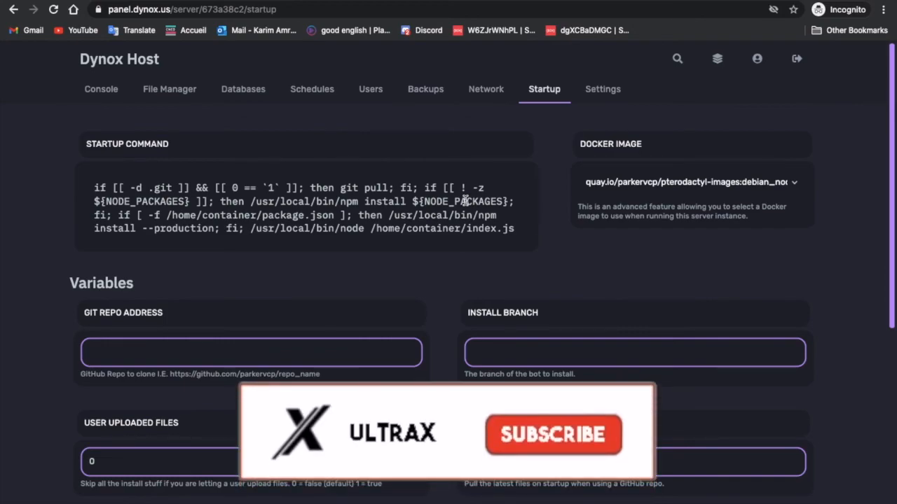
pyautogui.click(552, 434)
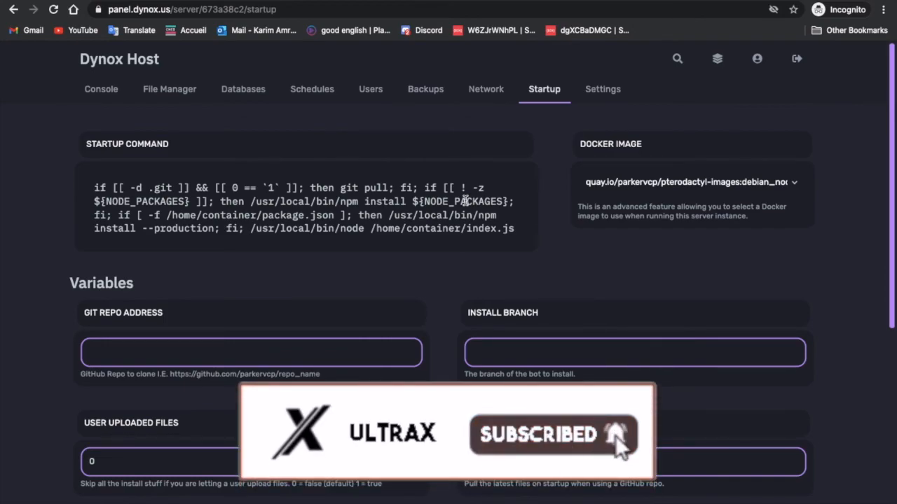